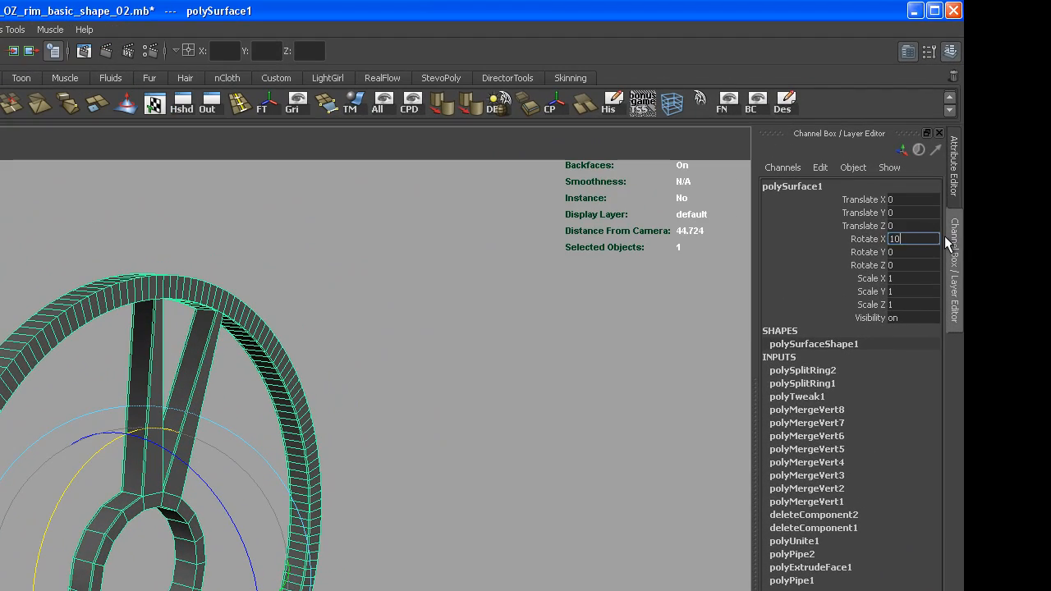
Step: Confirm the rim's 10-degree X rotation and tumble the perspective view around it
{"action": "left_click", "coordinate": [933, 10]}
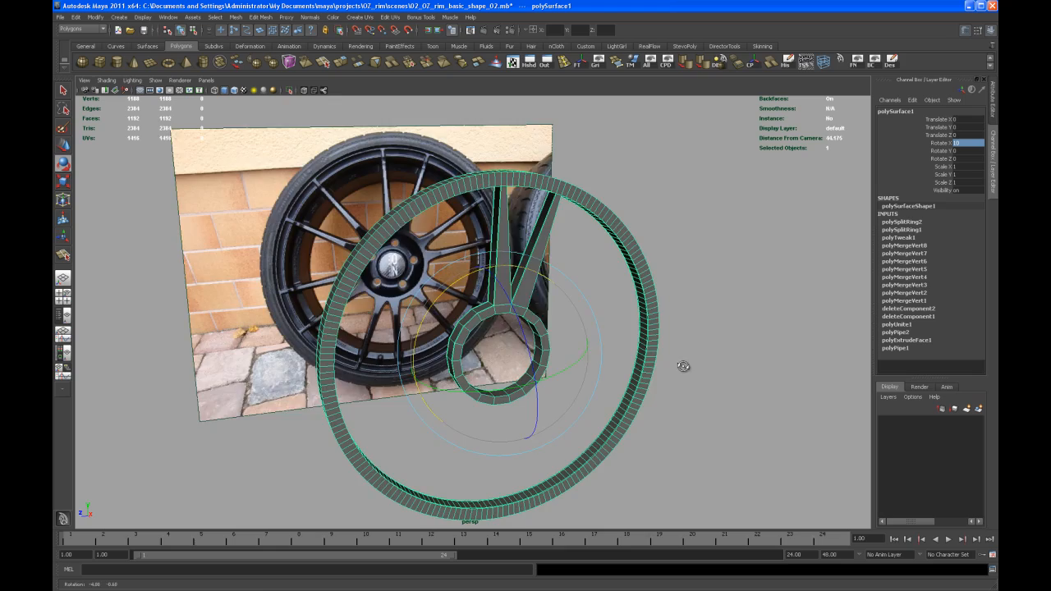
{"action": "left_click_drag", "start_coordinate": [683, 367], "coordinate": [647, 355]}
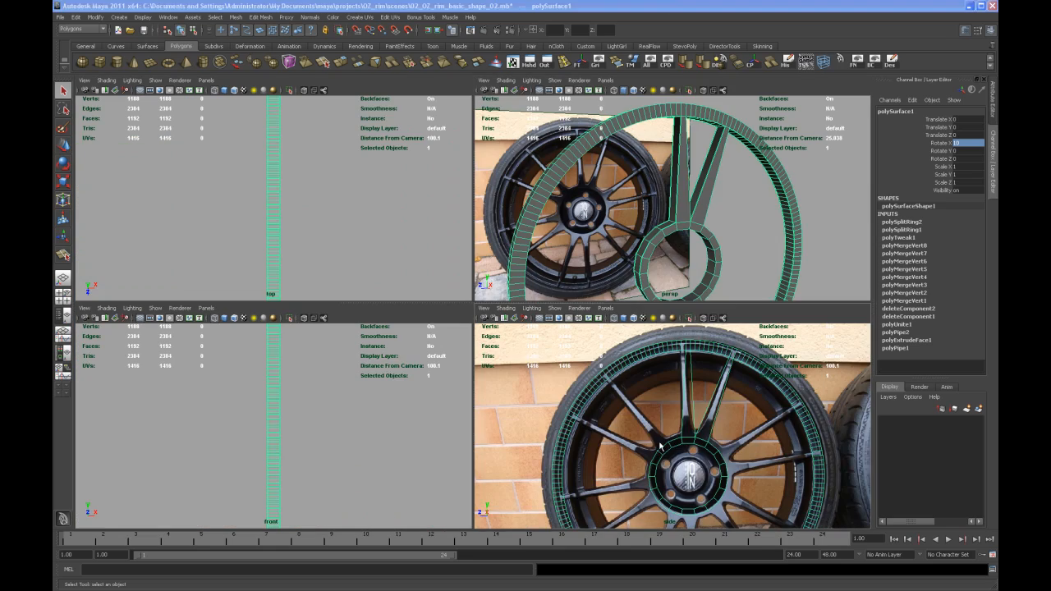
Step: Maximize the front view and insert an edge loop along the upper spoke's edge
{"action": "key", "text": "space"}
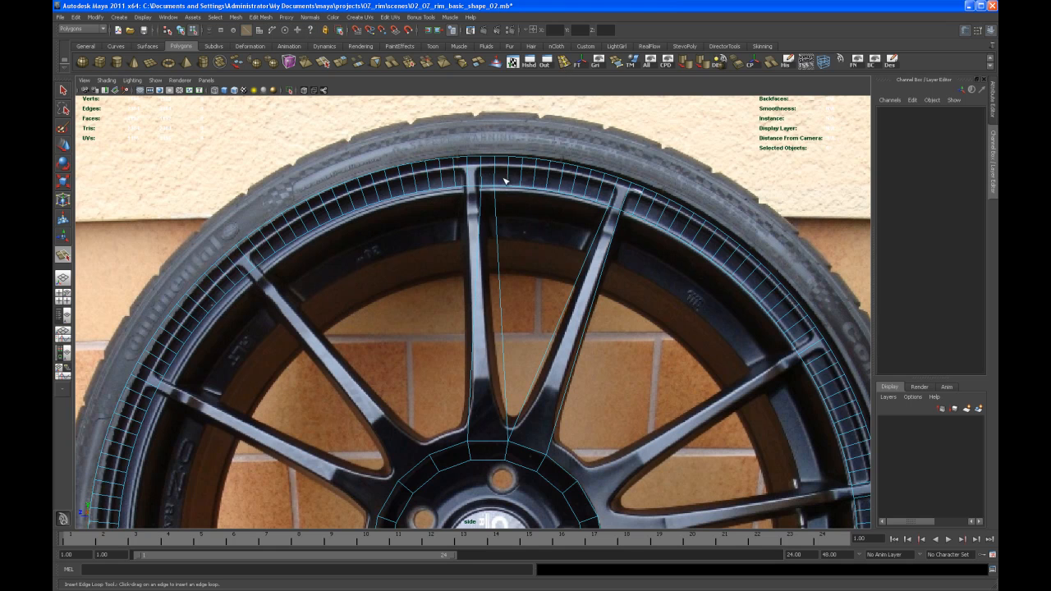
{"action": "left_click", "coordinate": [483, 189]}
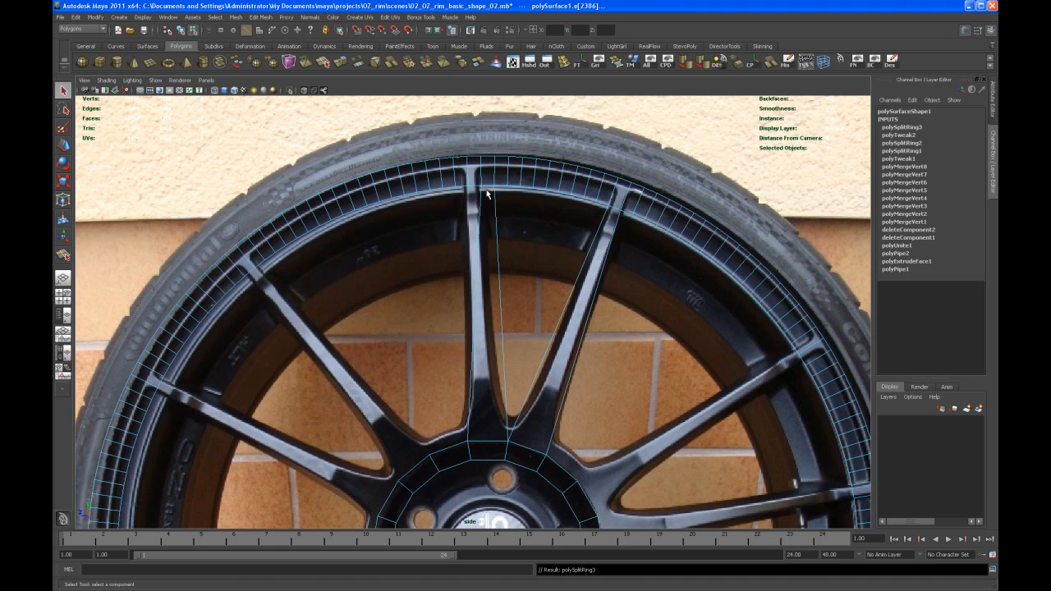
{"action": "mouse_move", "coordinate": [491, 197]}
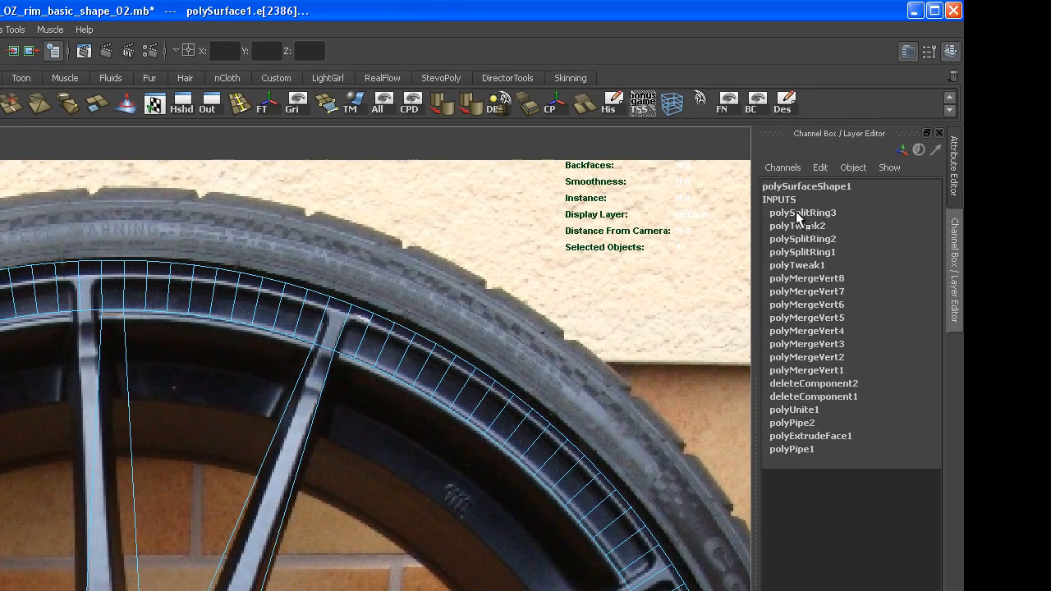
Step: Select polySplitRing3 in the Channel Box and set its Weight to 0.991
{"action": "left_click", "coordinate": [801, 212]}
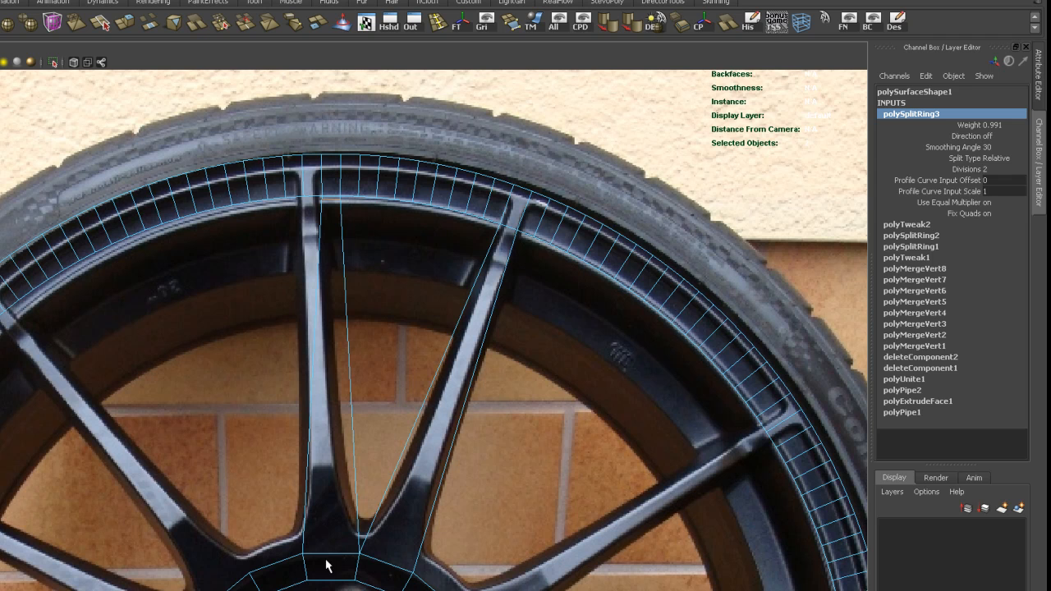
{"action": "mouse_move", "coordinate": [331, 199]}
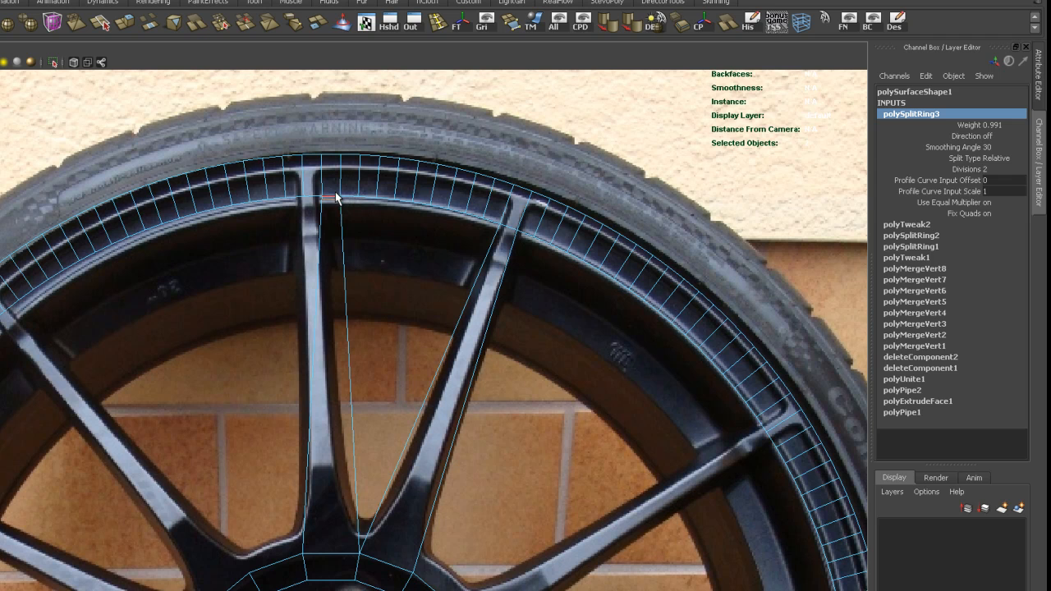
{"action": "mouse_move", "coordinate": [337, 210]}
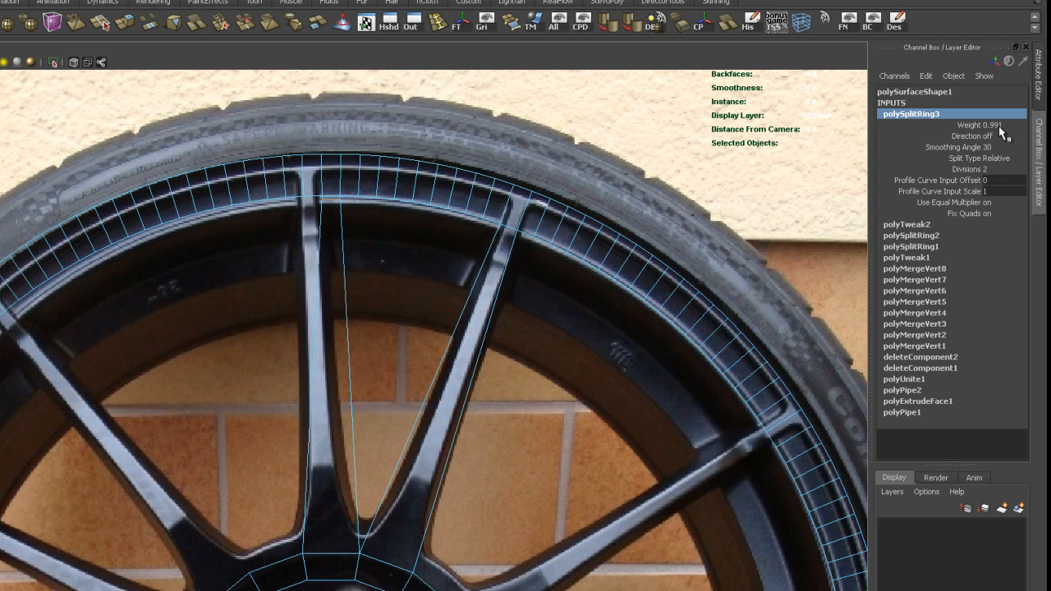
{"action": "mouse_move", "coordinate": [337, 220]}
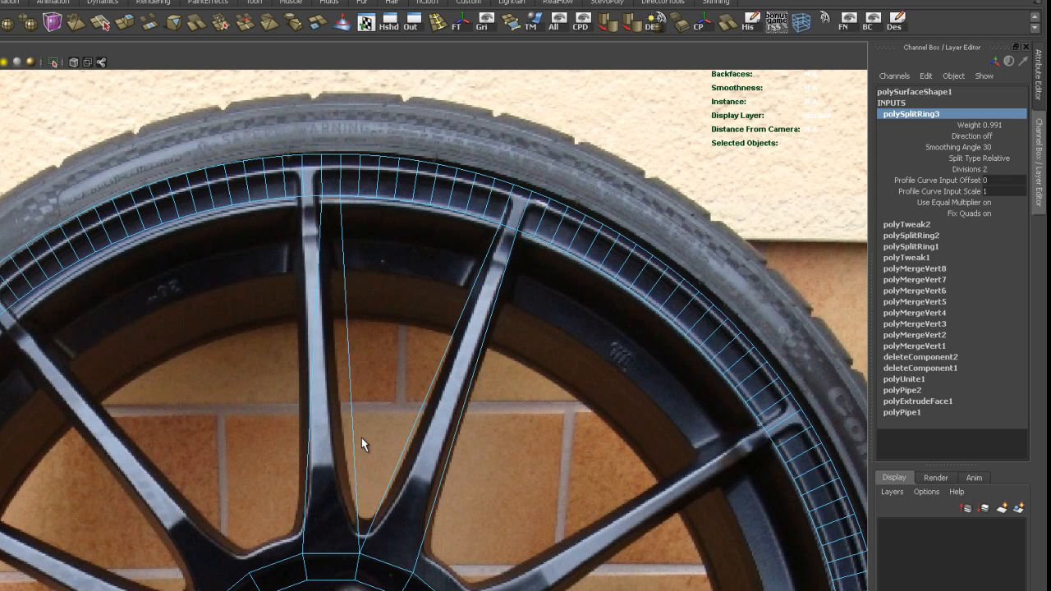
{"action": "mouse_move", "coordinate": [364, 217]}
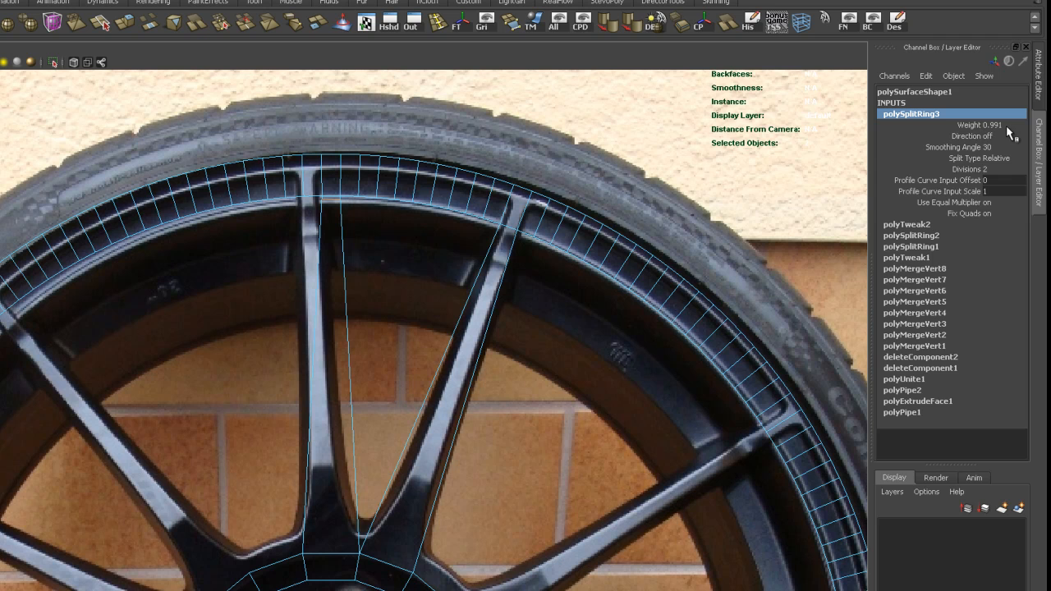
{"action": "mouse_move", "coordinate": [331, 197]}
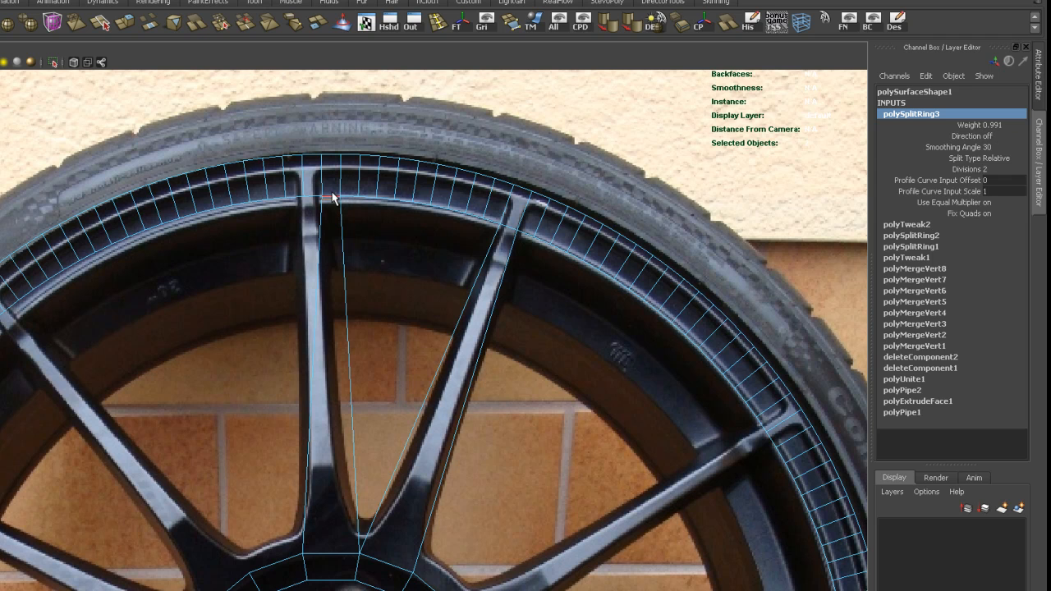
{"action": "mouse_move", "coordinate": [956, 146]}
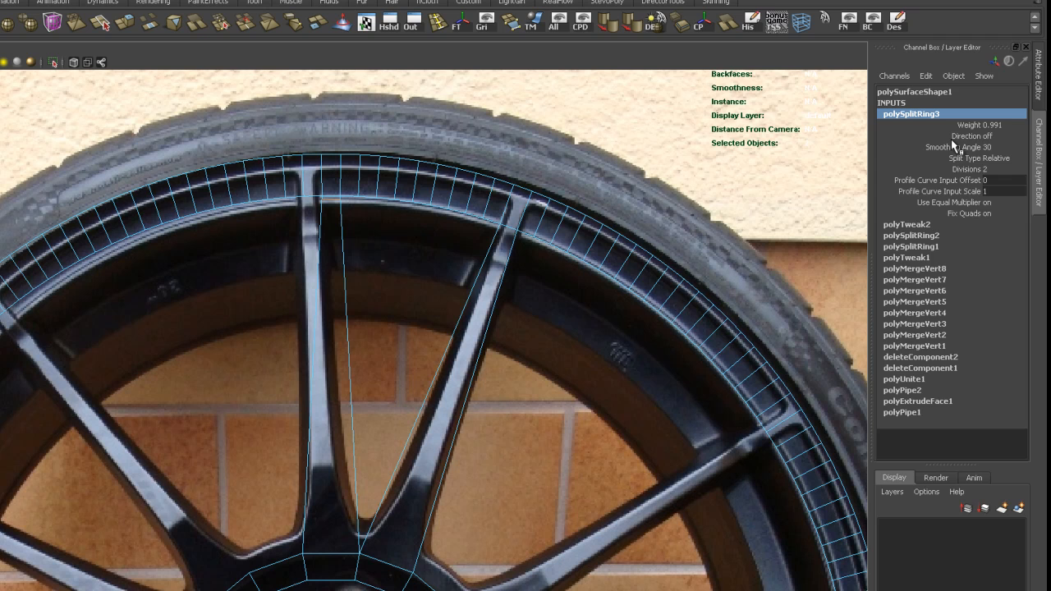
{"action": "mouse_move", "coordinate": [328, 558]}
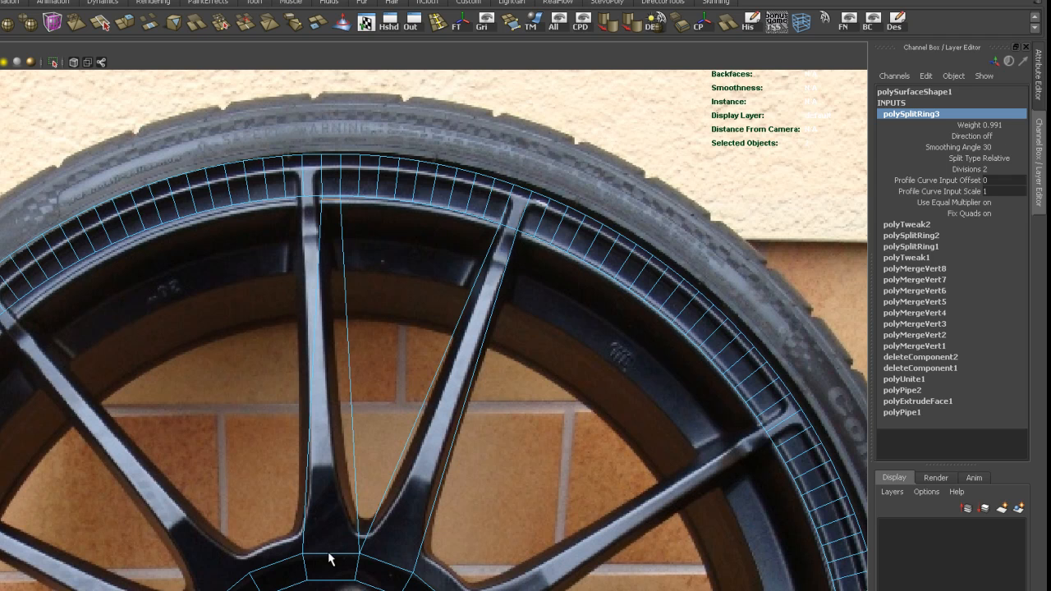
{"action": "mouse_move", "coordinate": [348, 528]}
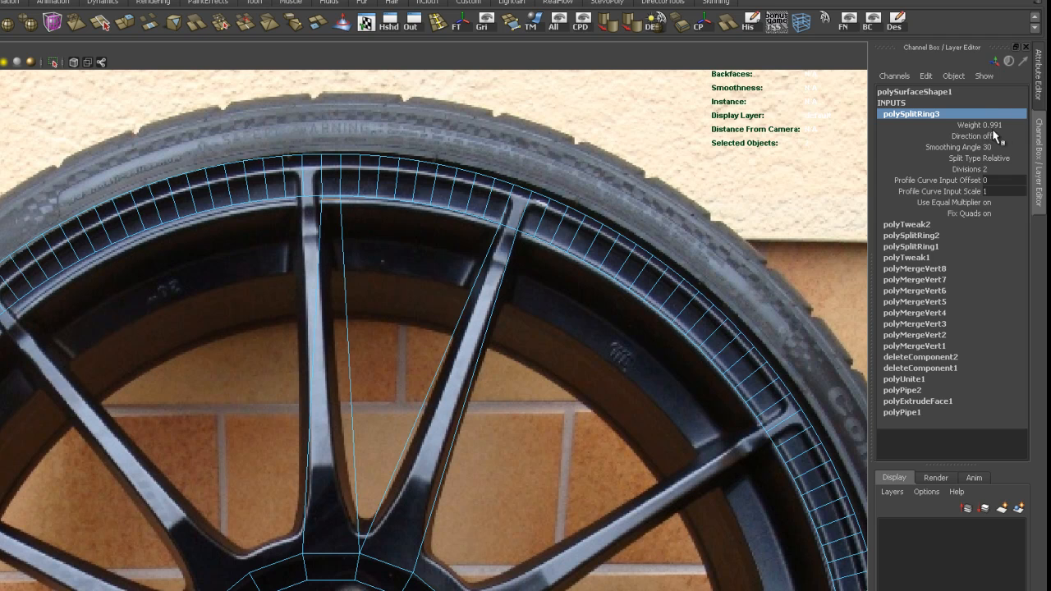
{"action": "mouse_move", "coordinate": [1001, 134]}
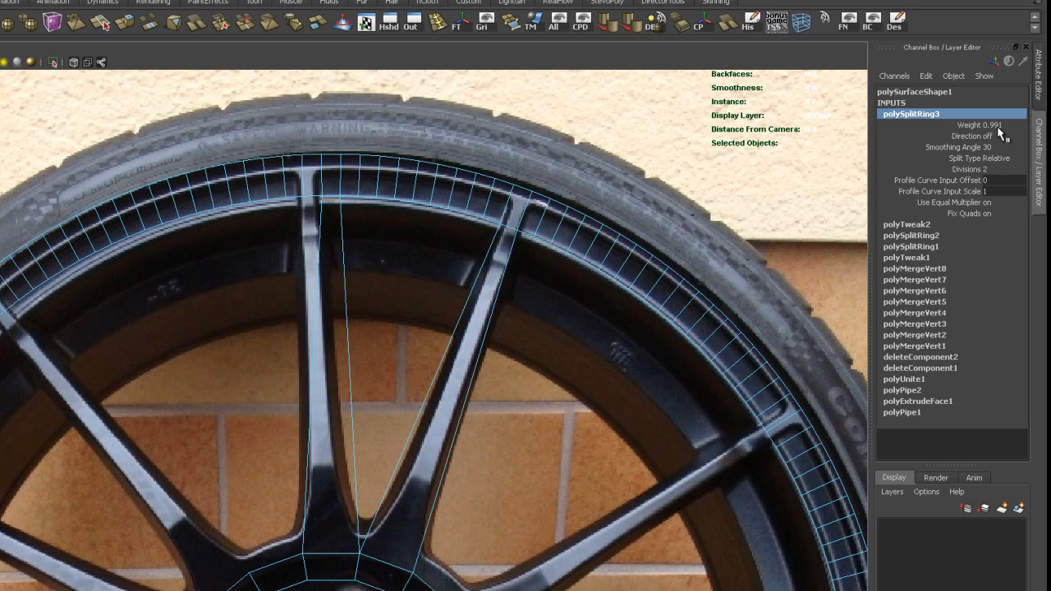
{"action": "mouse_move", "coordinate": [413, 64]}
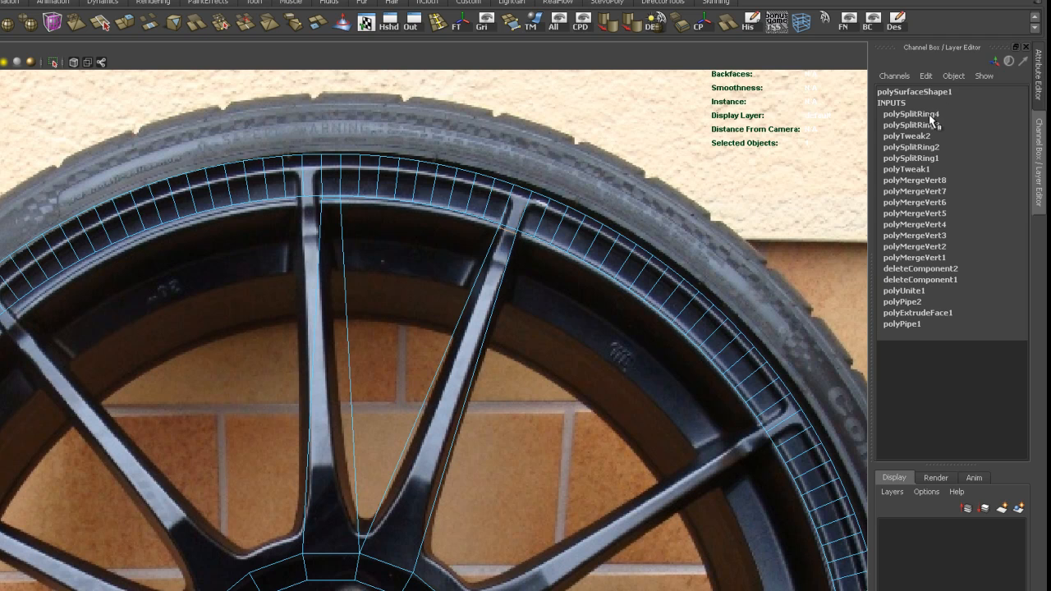
Step: Select polySplitRing4 and set its Weight to 0.991 to match the first split
{"action": "left_click", "coordinate": [910, 114]}
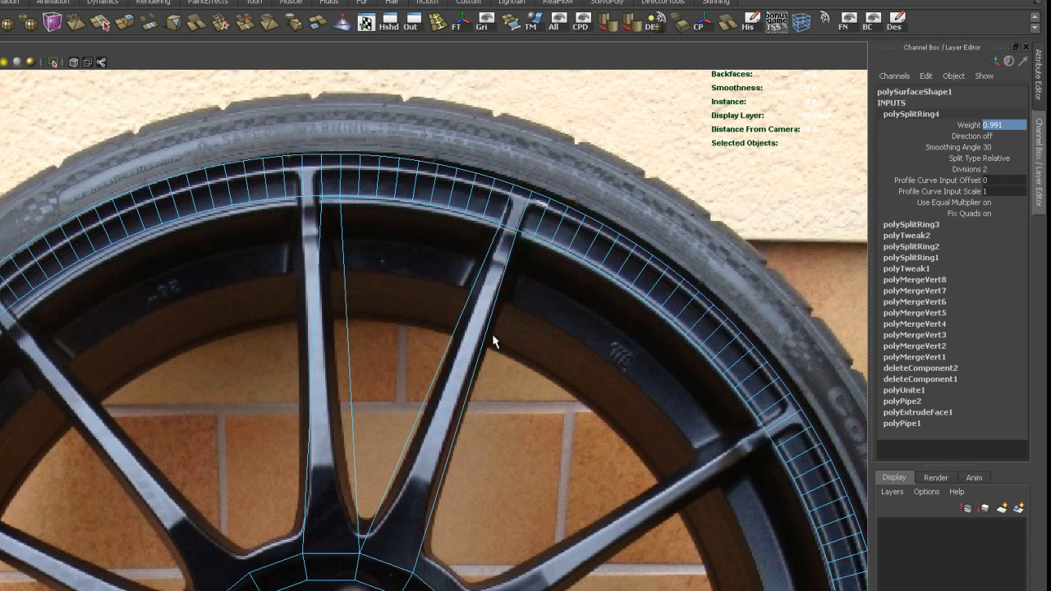
{"action": "mouse_move", "coordinate": [397, 220]}
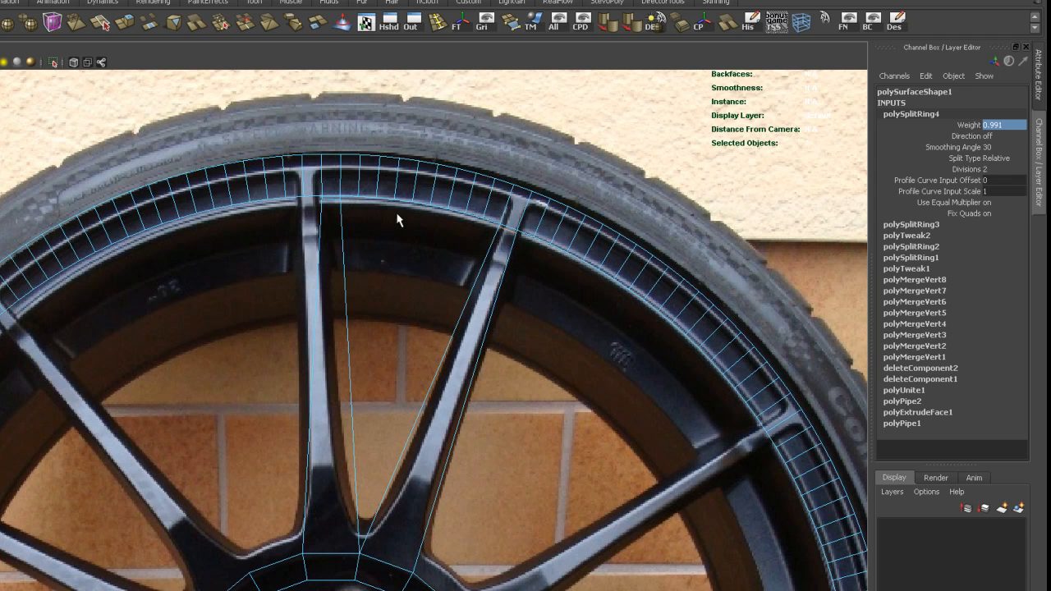
{"action": "mouse_move", "coordinate": [509, 245]}
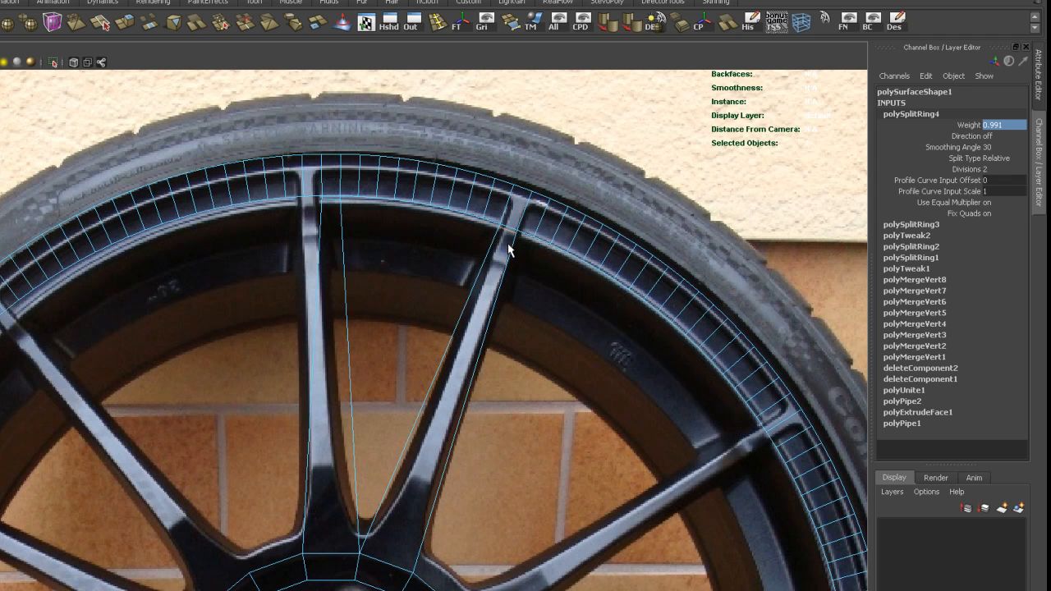
{"action": "mouse_move", "coordinate": [368, 299]}
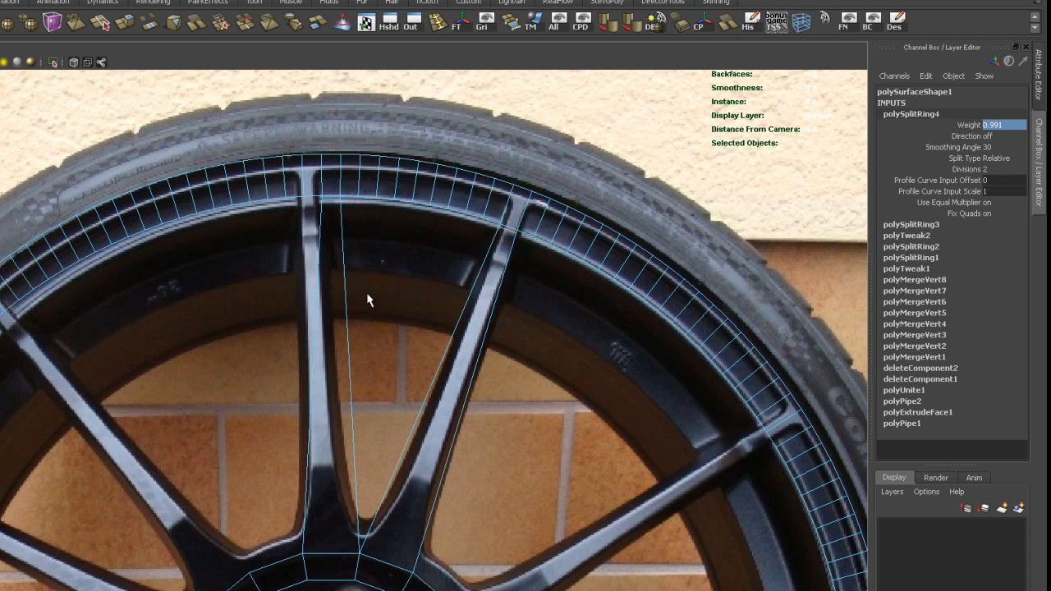
{"action": "mouse_move", "coordinate": [480, 99]}
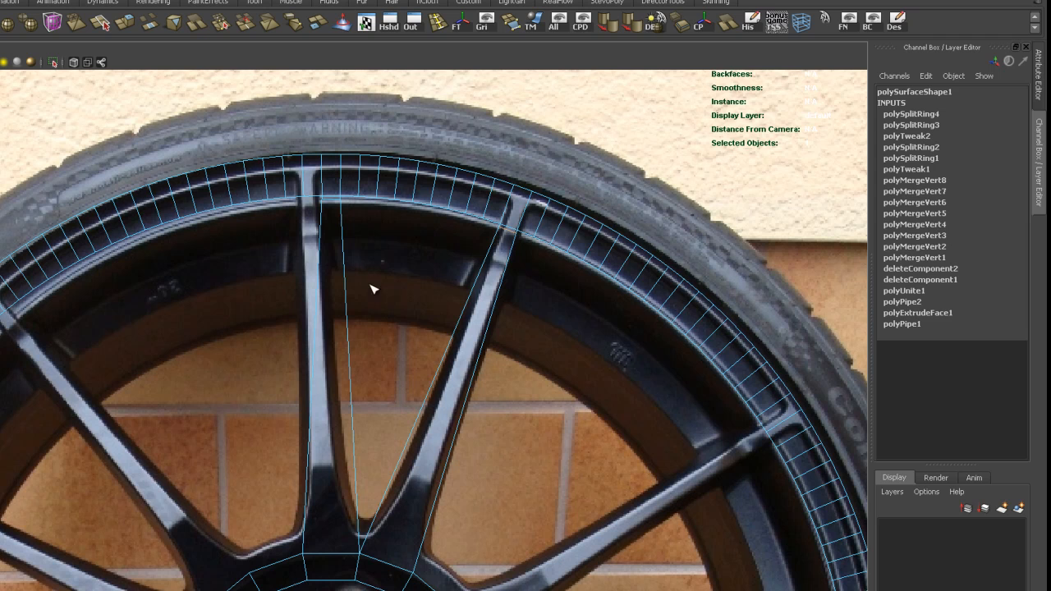
{"action": "mouse_move", "coordinate": [358, 458]}
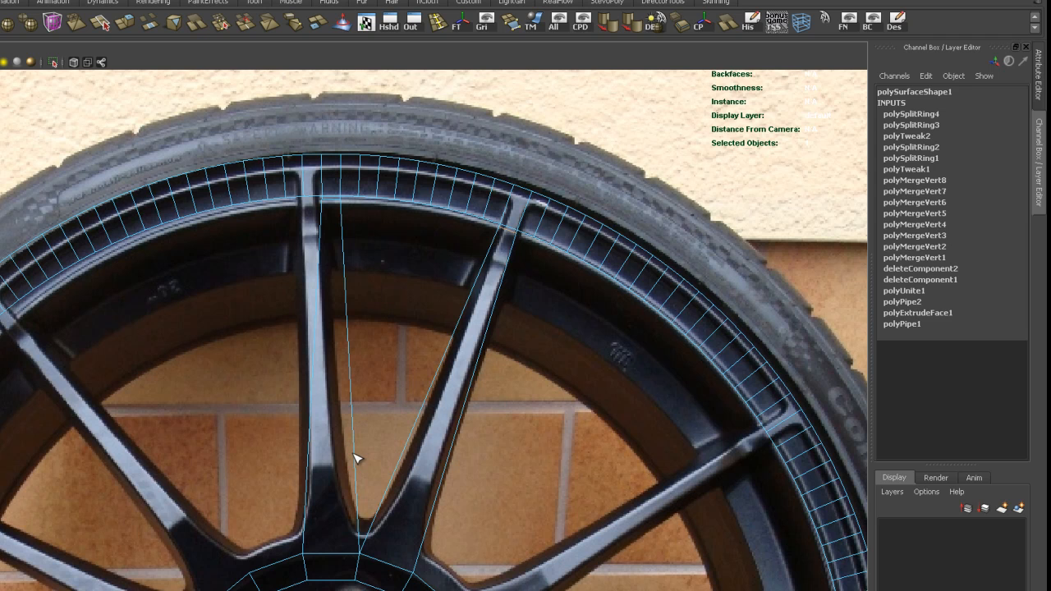
Step: Insert edge loops on two more spokes and edit polySplitRing6's Weight
{"action": "left_click", "coordinate": [356, 460]}
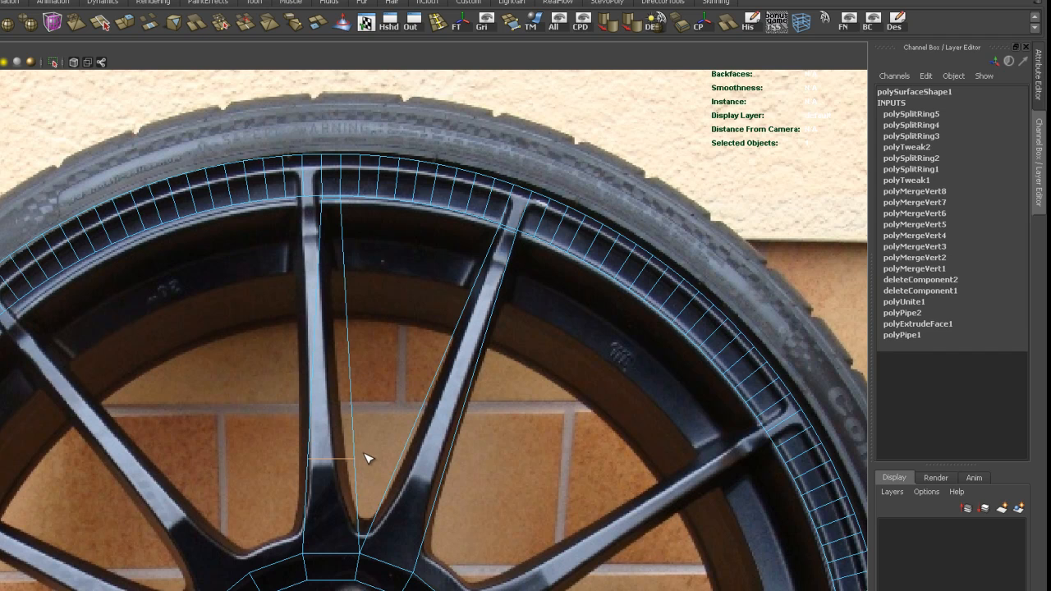
{"action": "left_click", "coordinate": [910, 114]}
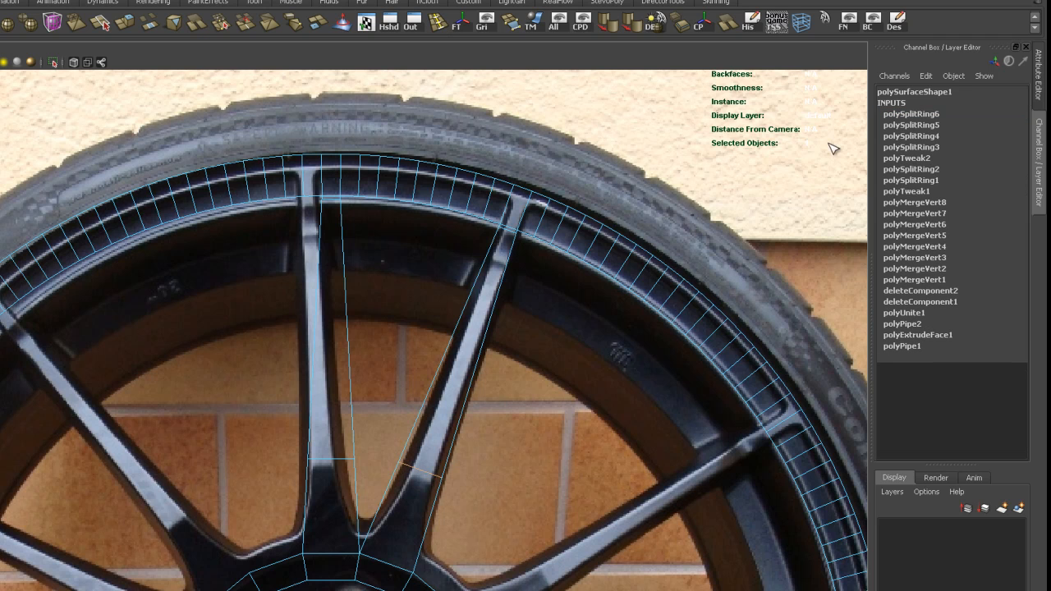
{"action": "left_click", "coordinate": [910, 114]}
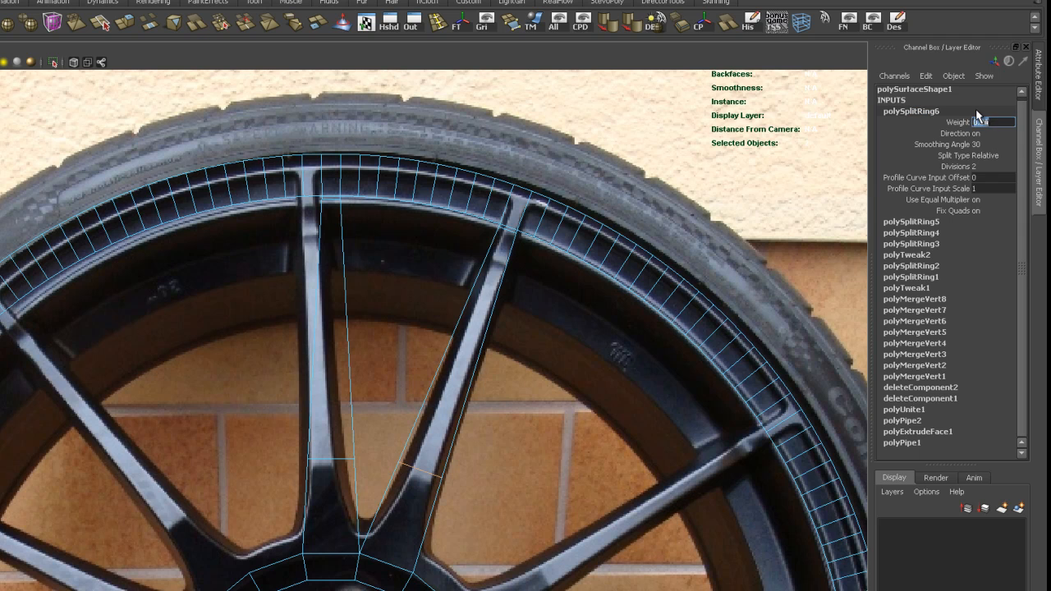
{"action": "mouse_move", "coordinate": [978, 121]}
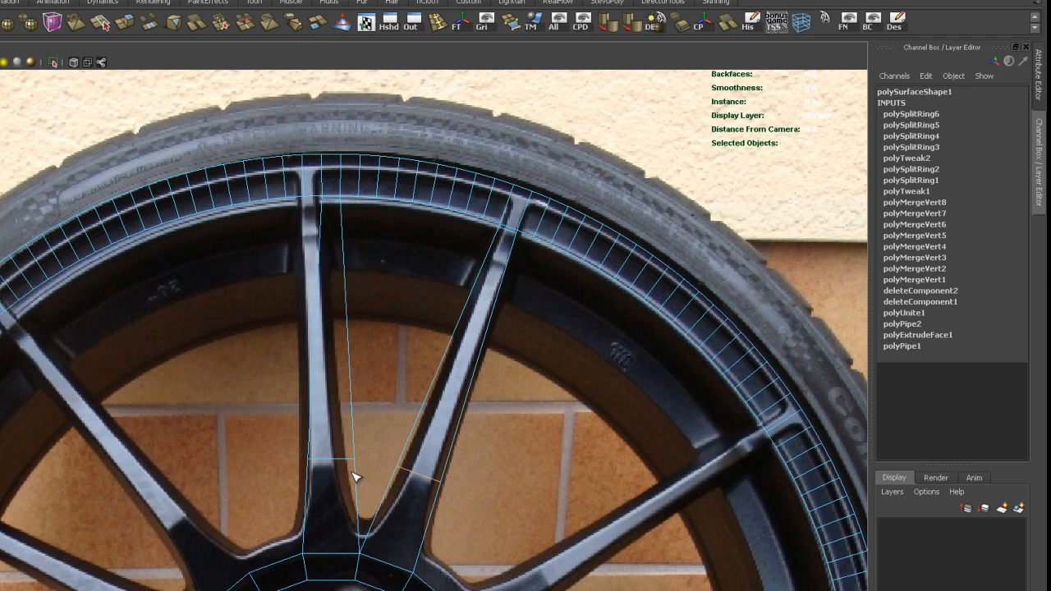
Step: Insert further spoke edge loops and set the latest split's Weight along the spoke
{"action": "left_click", "coordinate": [328, 470]}
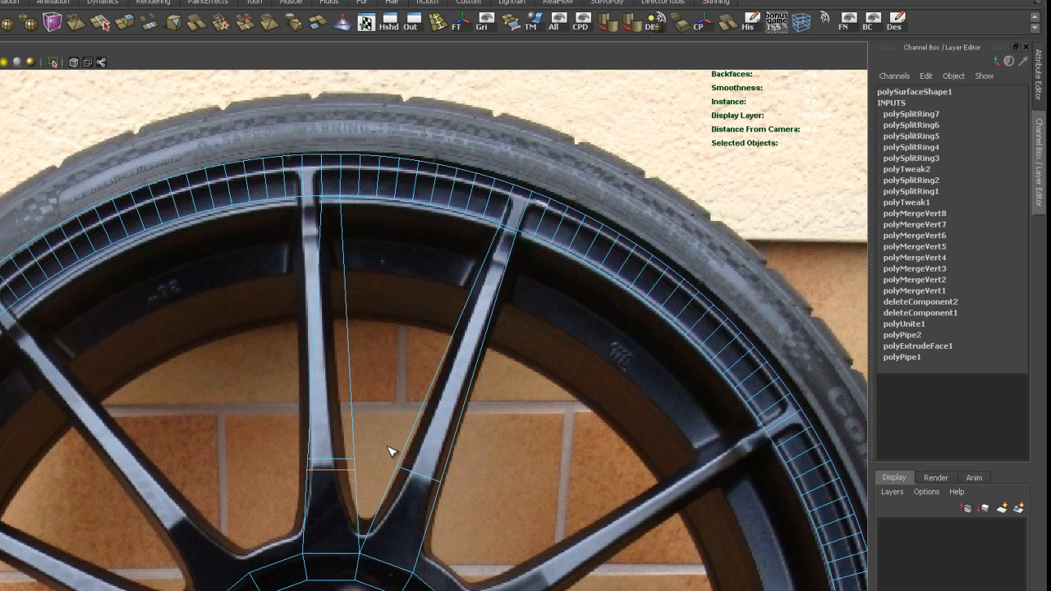
{"action": "mouse_move", "coordinate": [353, 414]}
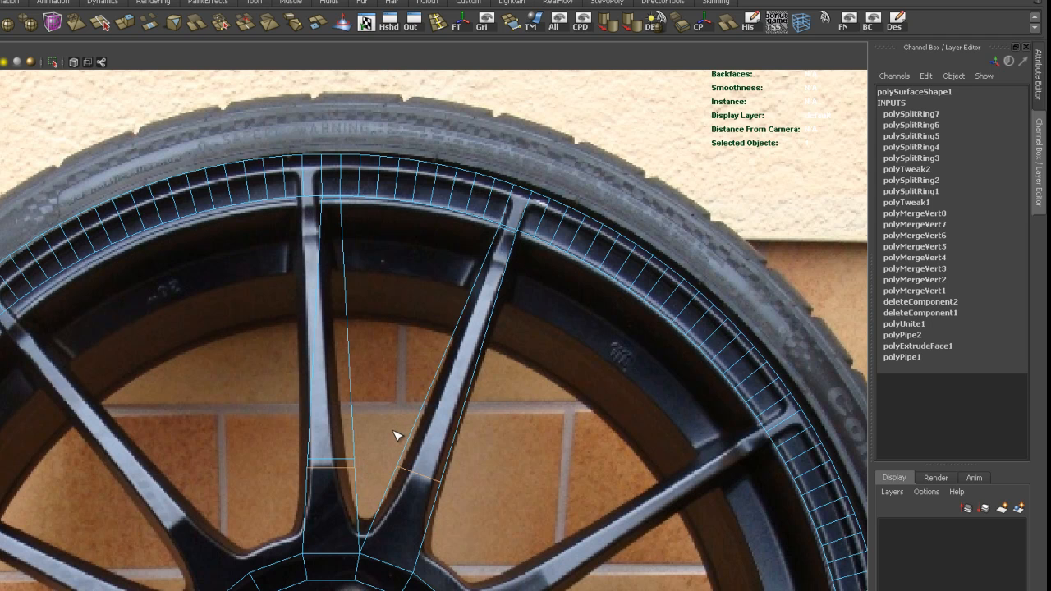
{"action": "mouse_move", "coordinate": [890, 94]}
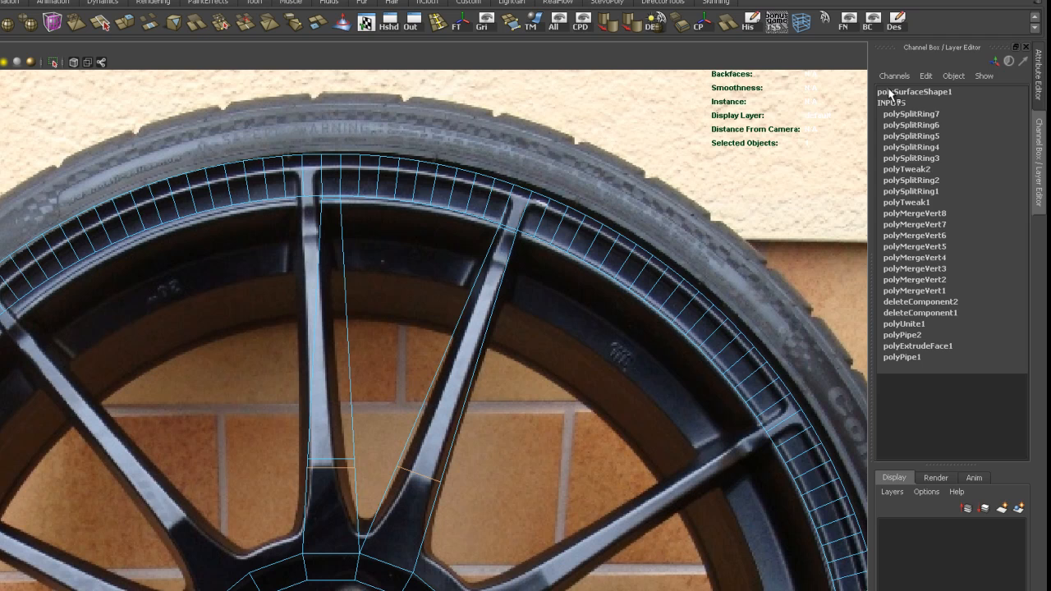
{"action": "left_click", "coordinate": [910, 113]}
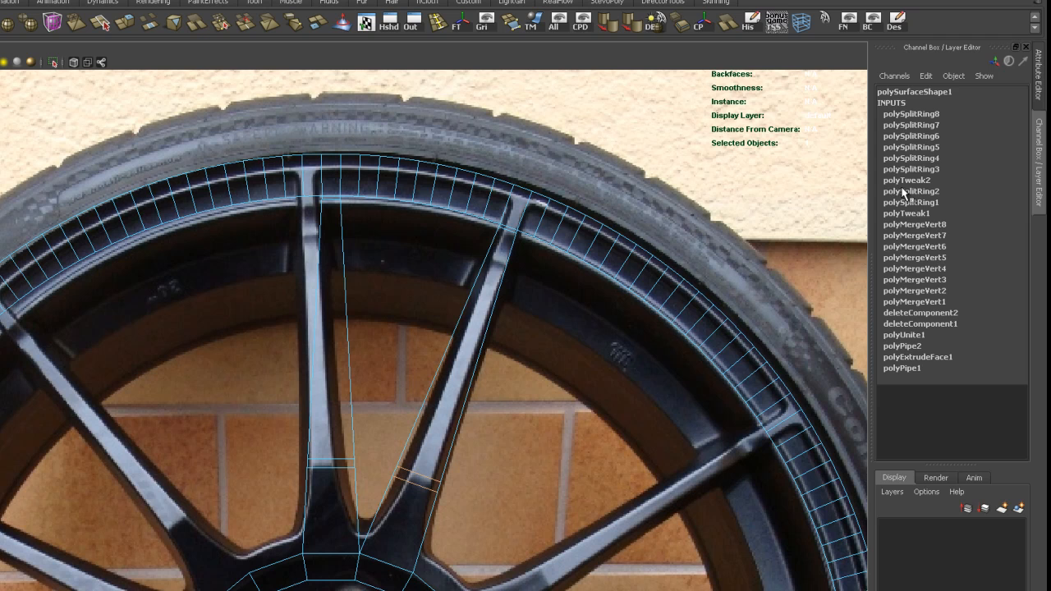
{"action": "left_click", "coordinate": [910, 114]}
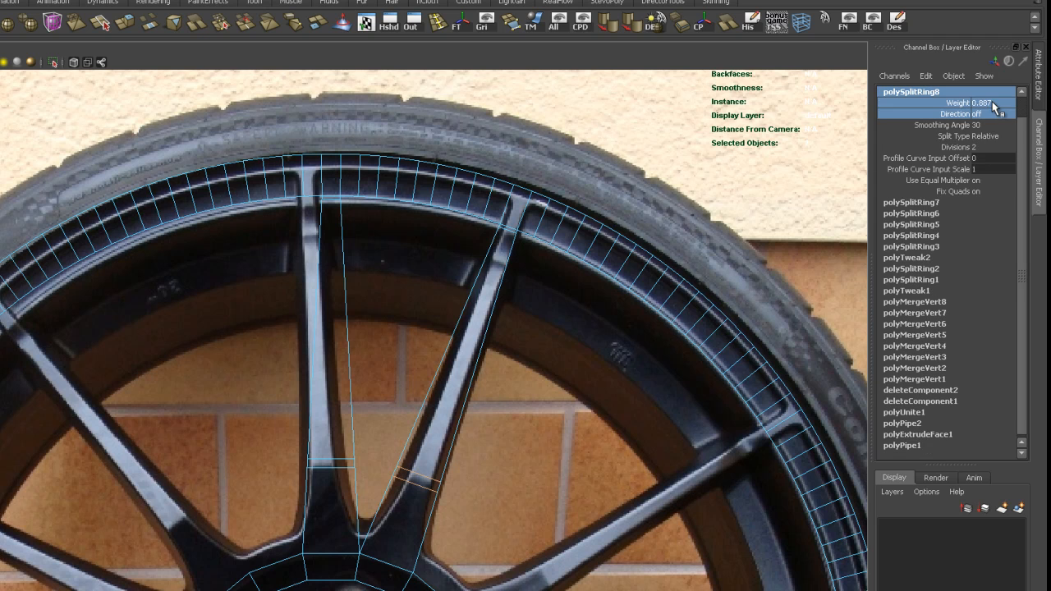
{"action": "left_click", "coordinate": [994, 101]}
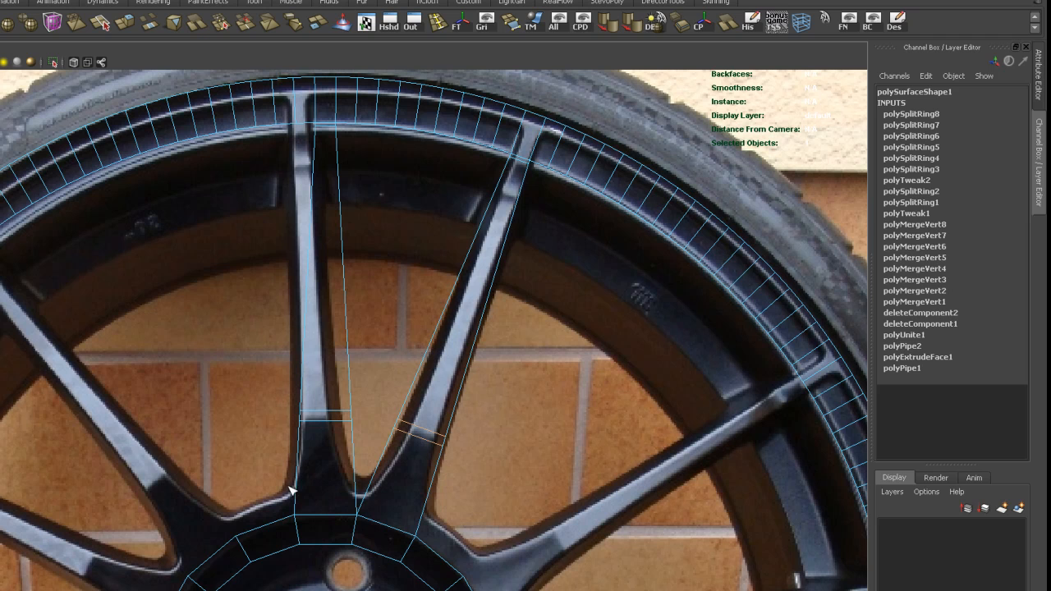
Step: Add two more edge loops across the spokes, setting the tenth split's weight near 0.16 and its direction
{"action": "left_click", "coordinate": [296, 499]}
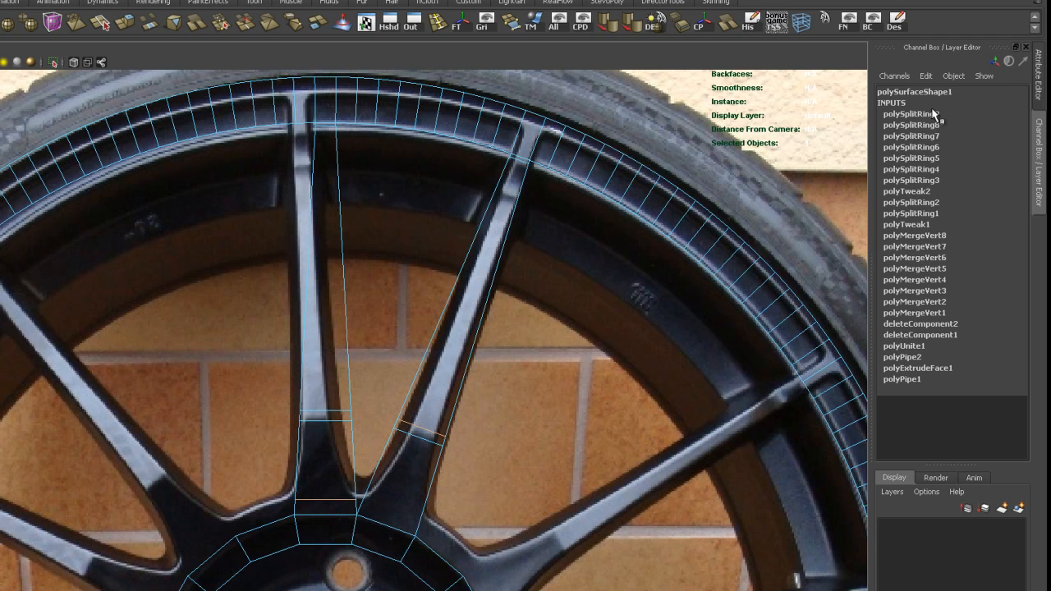
{"action": "left_click", "coordinate": [910, 114]}
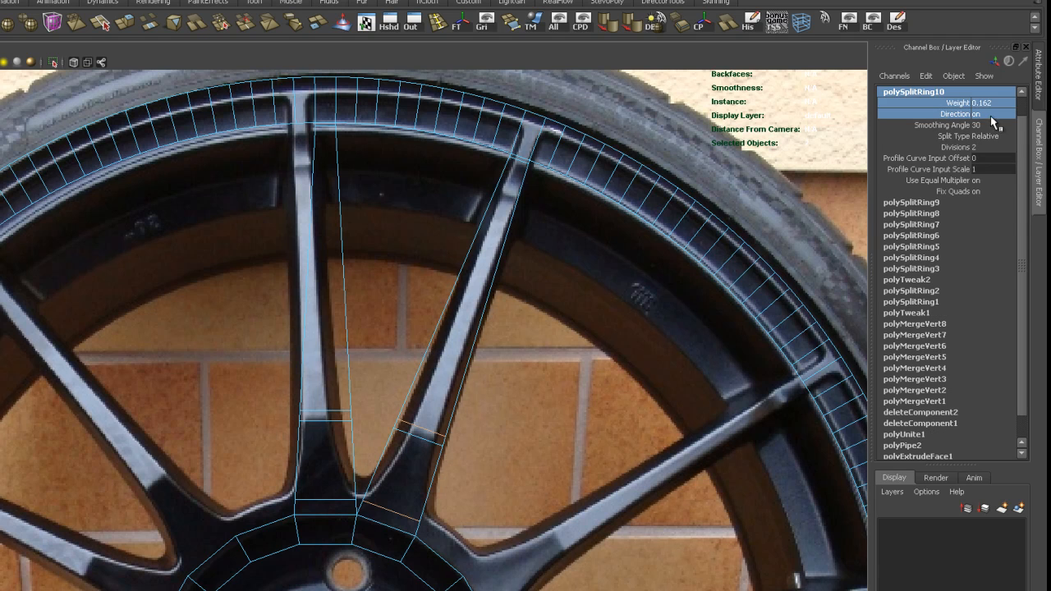
{"action": "left_click", "coordinate": [989, 102]}
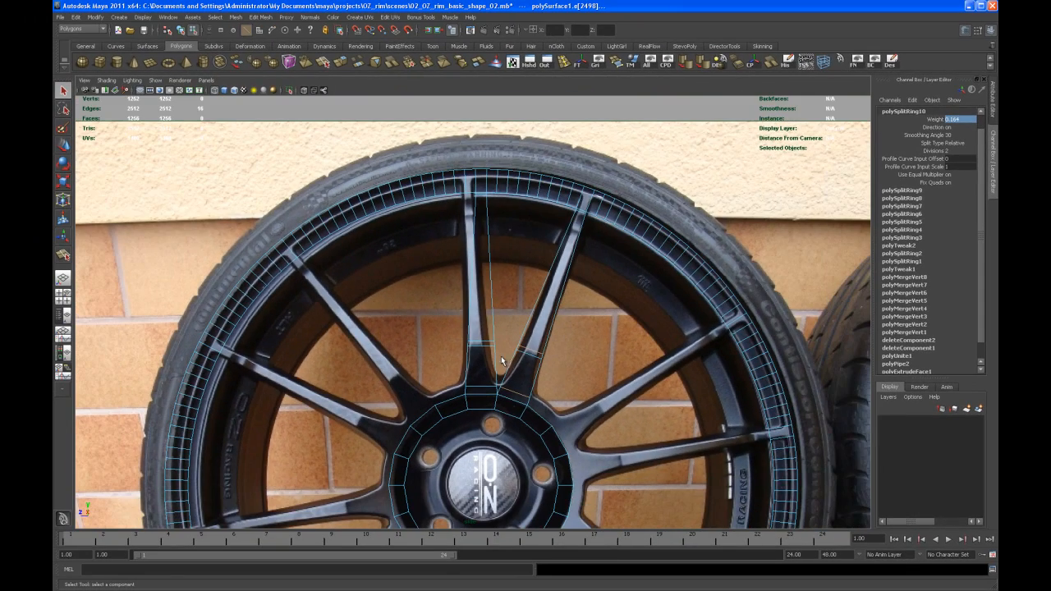
Step: Tumble around the shaded rim in perspective to inspect the spokes and inner ring
{"action": "key", "text": "space"}
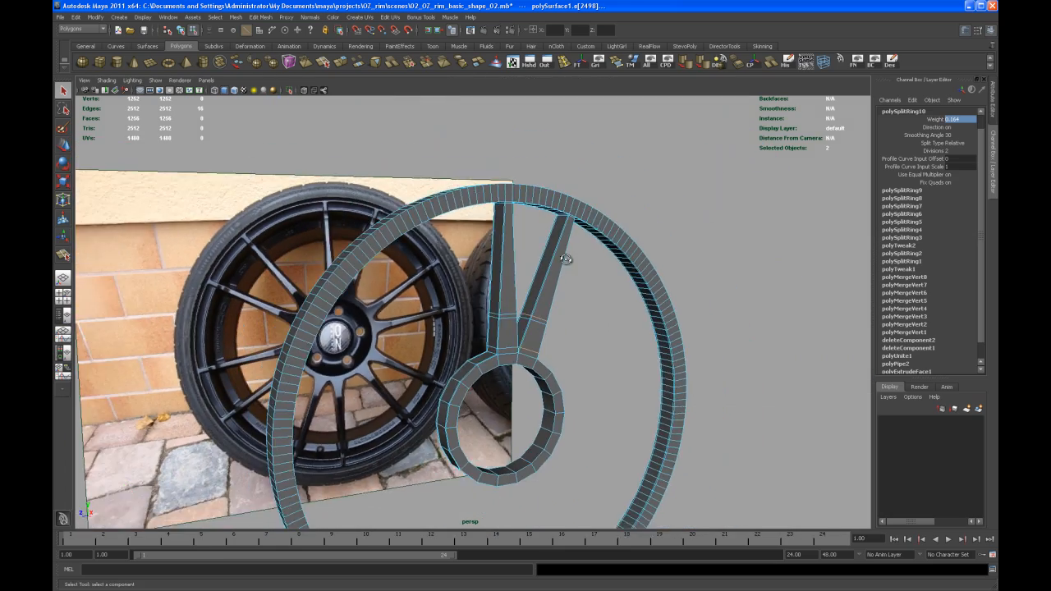
{"action": "left_click_drag", "start_coordinate": [564, 260], "coordinate": [542, 328]}
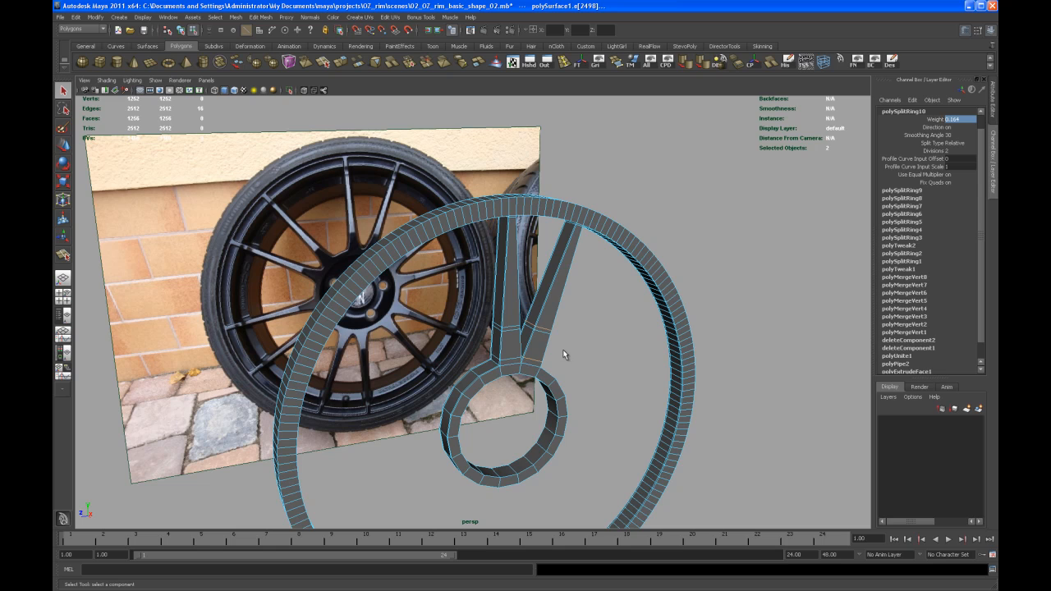
{"action": "mouse_move", "coordinate": [582, 296]}
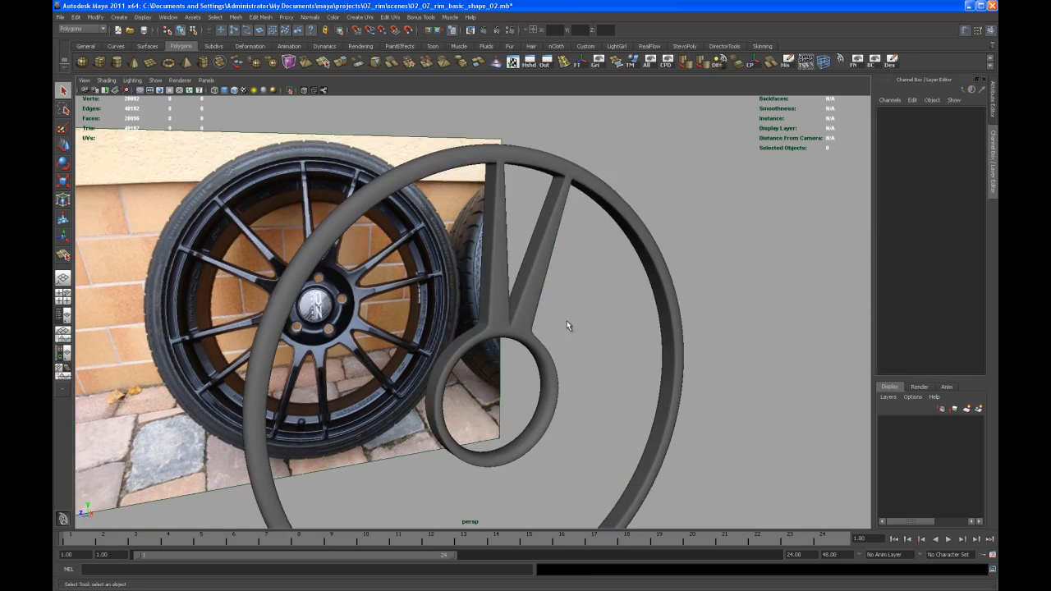
{"action": "left_click_drag", "start_coordinate": [566, 326], "coordinate": [586, 329]}
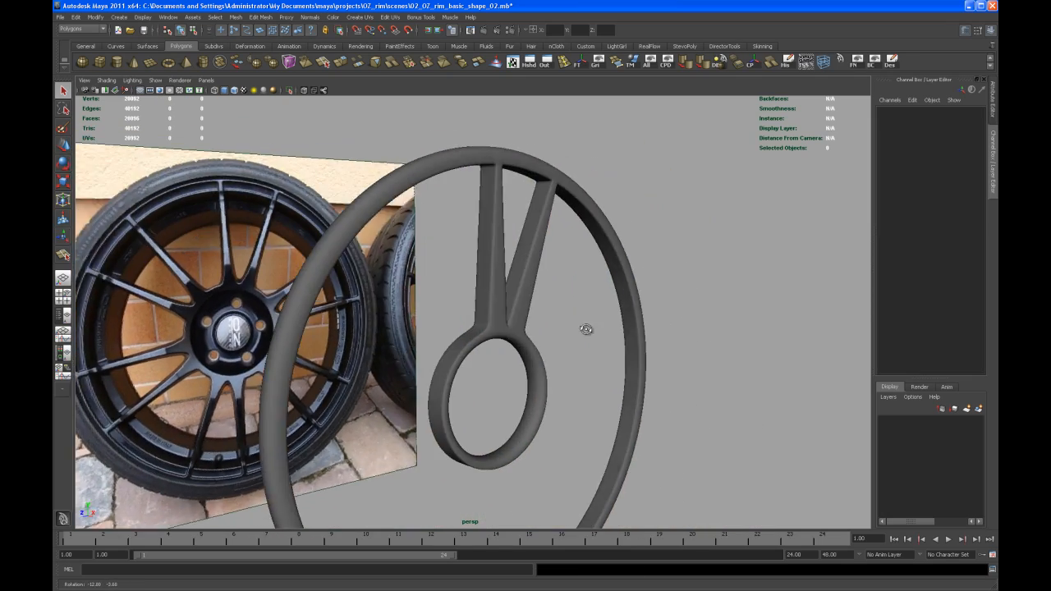
{"action": "left_click_drag", "start_coordinate": [584, 329], "coordinate": [572, 336]}
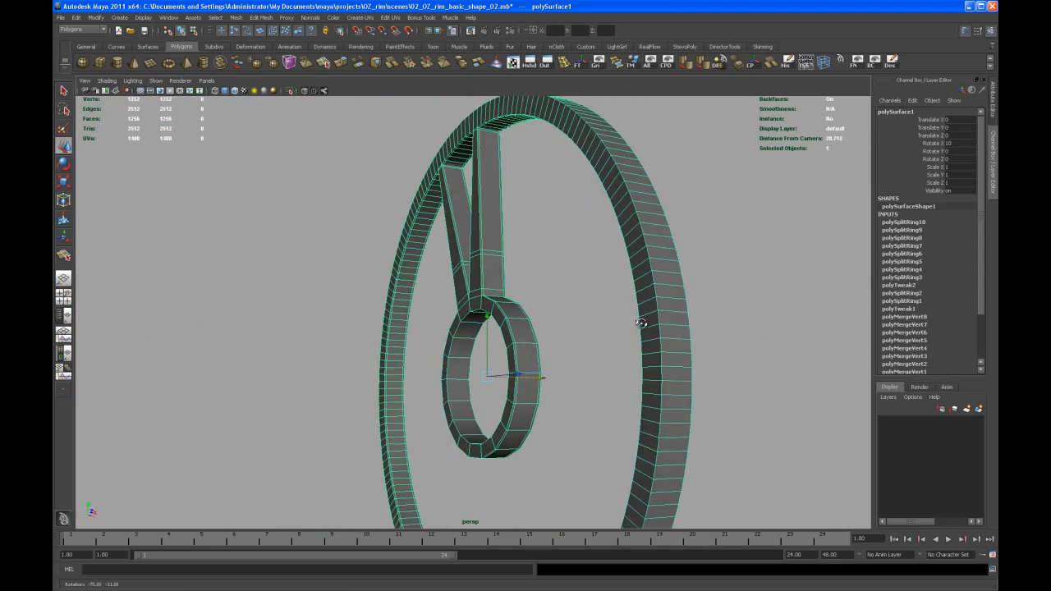
Step: Zoom to the inner ring and switch the mesh to Vertex selection mode, viewing the rim edge-on
{"action": "left_click_drag", "start_coordinate": [640, 322], "coordinate": [610, 328]}
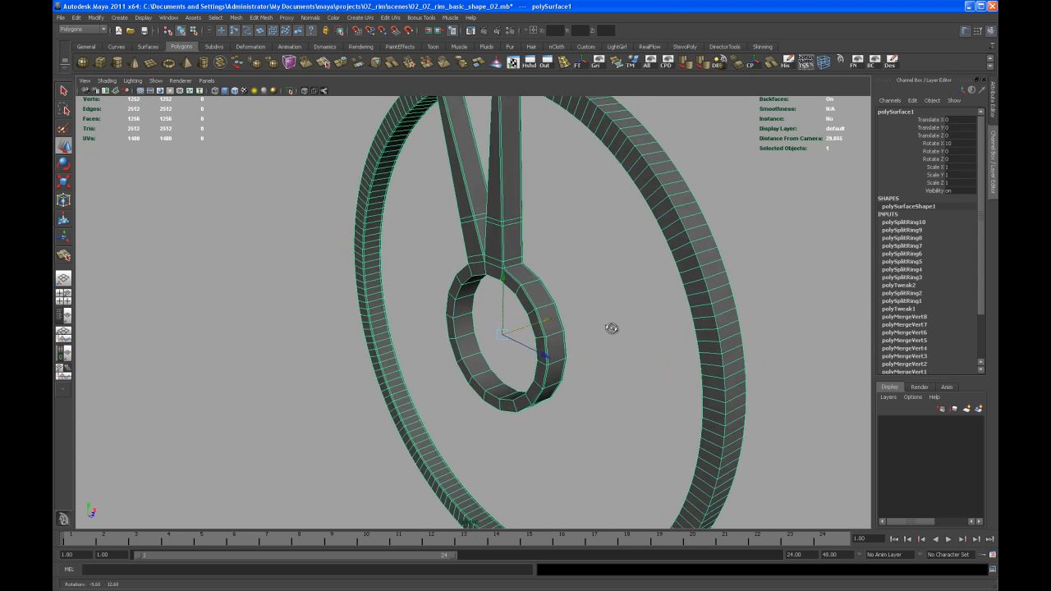
{"action": "left_click_drag", "start_coordinate": [611, 328], "coordinate": [578, 353]}
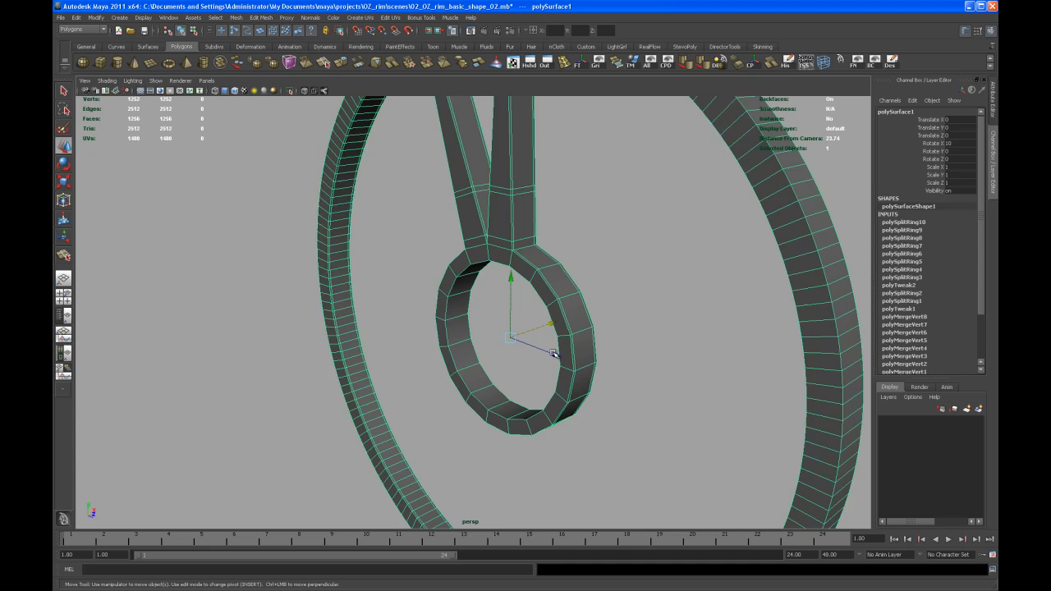
{"action": "right_click", "coordinate": [552, 354]}
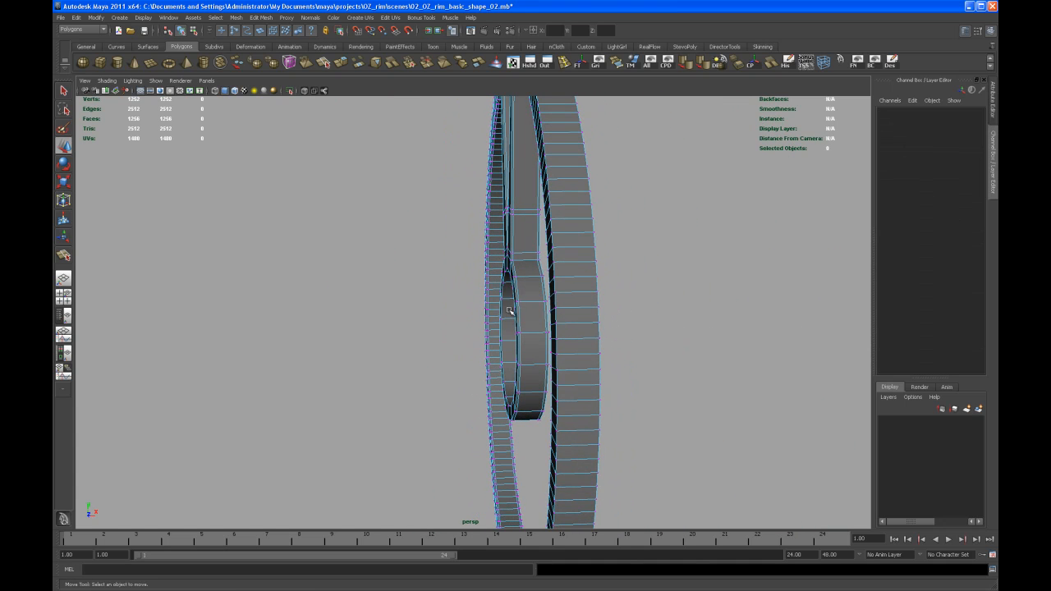
{"action": "left_click_drag", "start_coordinate": [509, 310], "coordinate": [526, 441]}
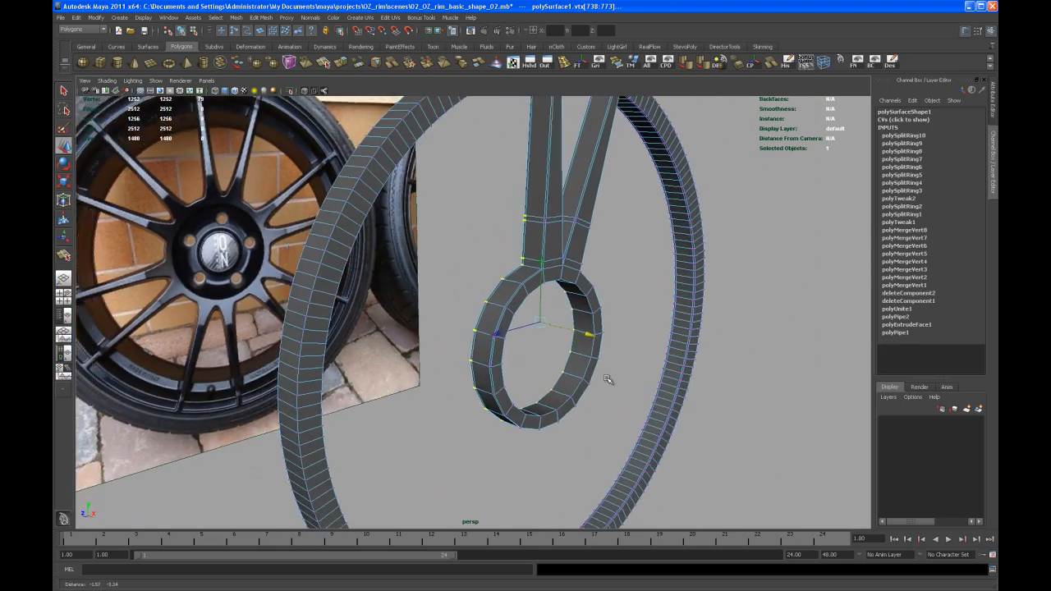
Step: Move the selected inner ring vertices sideways to change the ring's depth
{"action": "left_click_drag", "start_coordinate": [607, 378], "coordinate": [534, 370]}
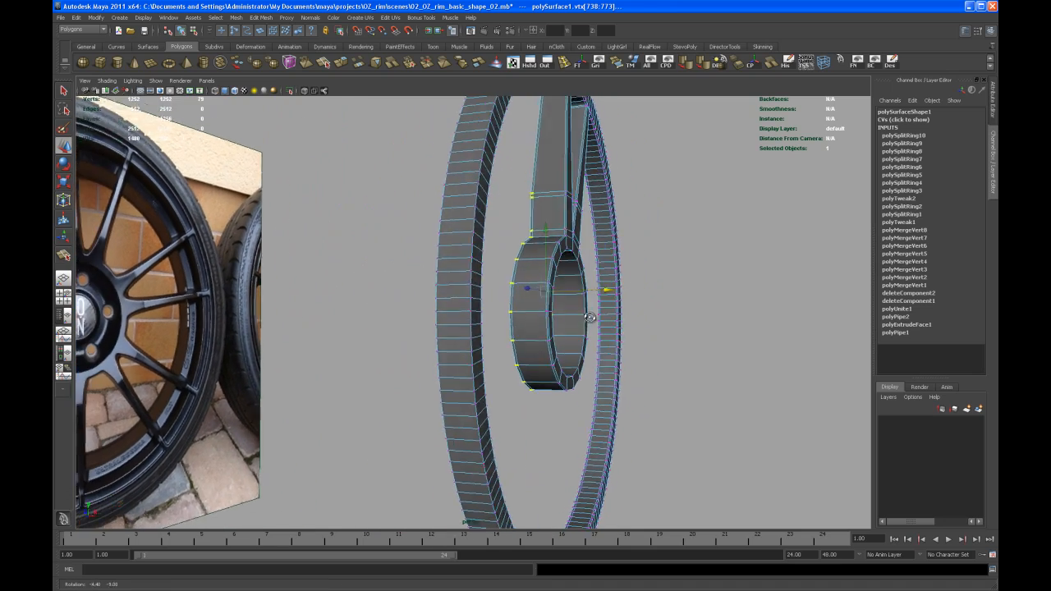
{"action": "left_click_drag", "start_coordinate": [591, 315], "coordinate": [545, 376]}
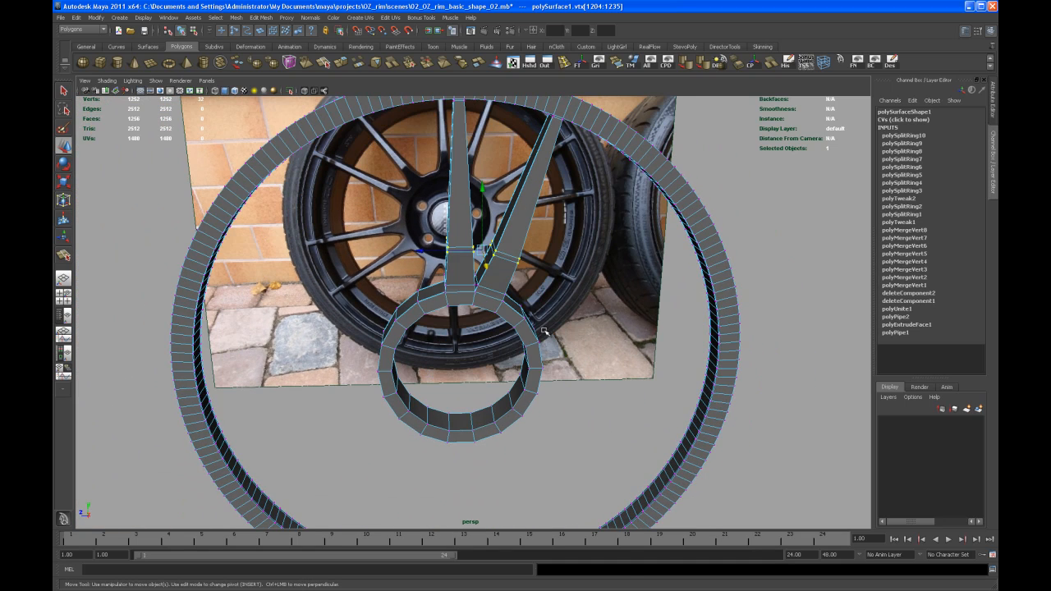
Step: View the rim smooth shaded from the front over the photo to check the inner ring
{"action": "key", "text": "3"}
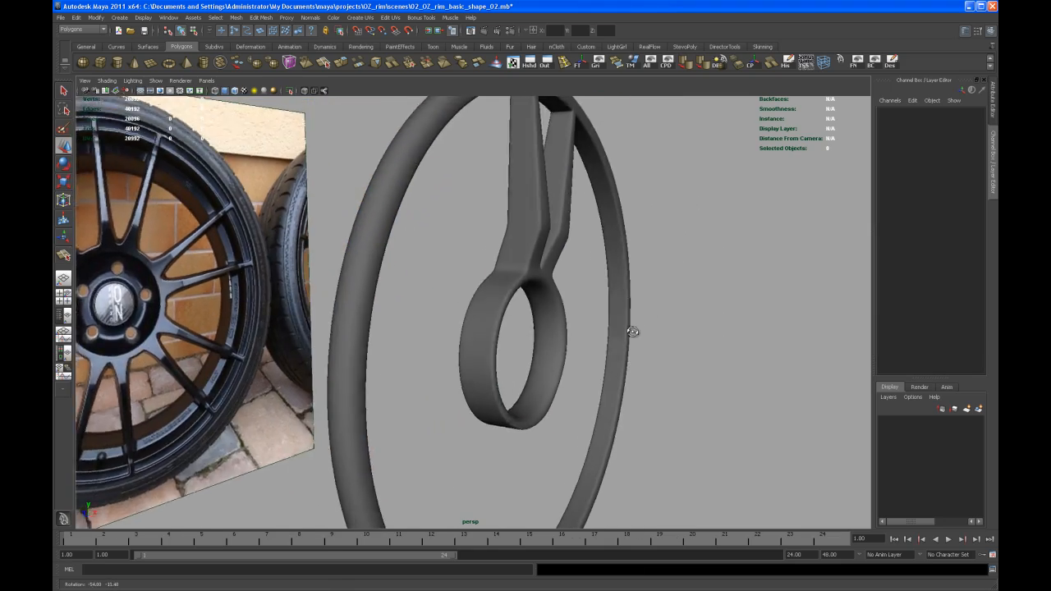
{"action": "left_click_drag", "start_coordinate": [633, 332], "coordinate": [624, 328]}
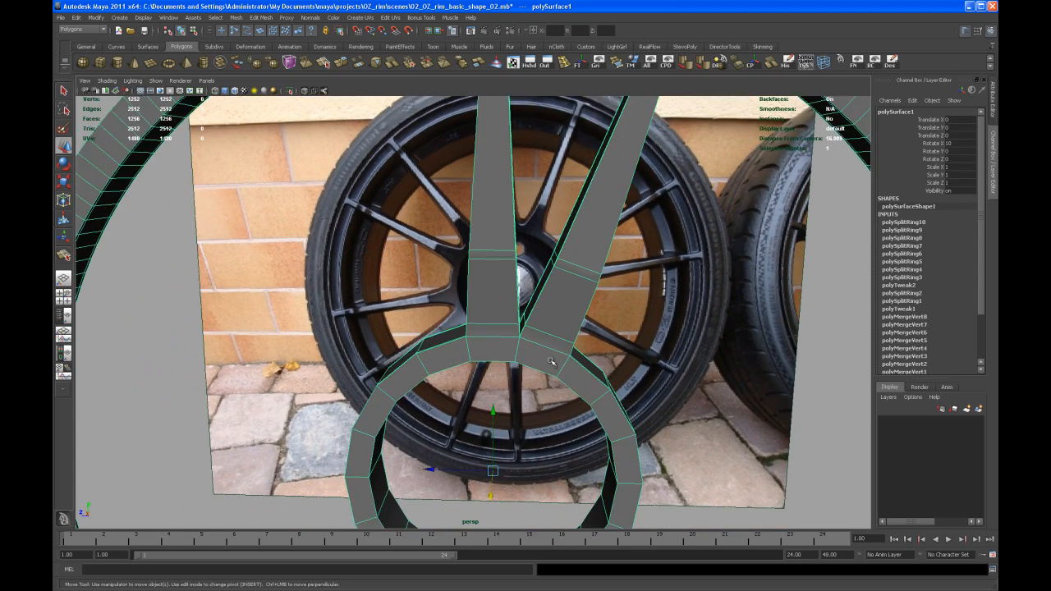
{"action": "key", "text": "3"}
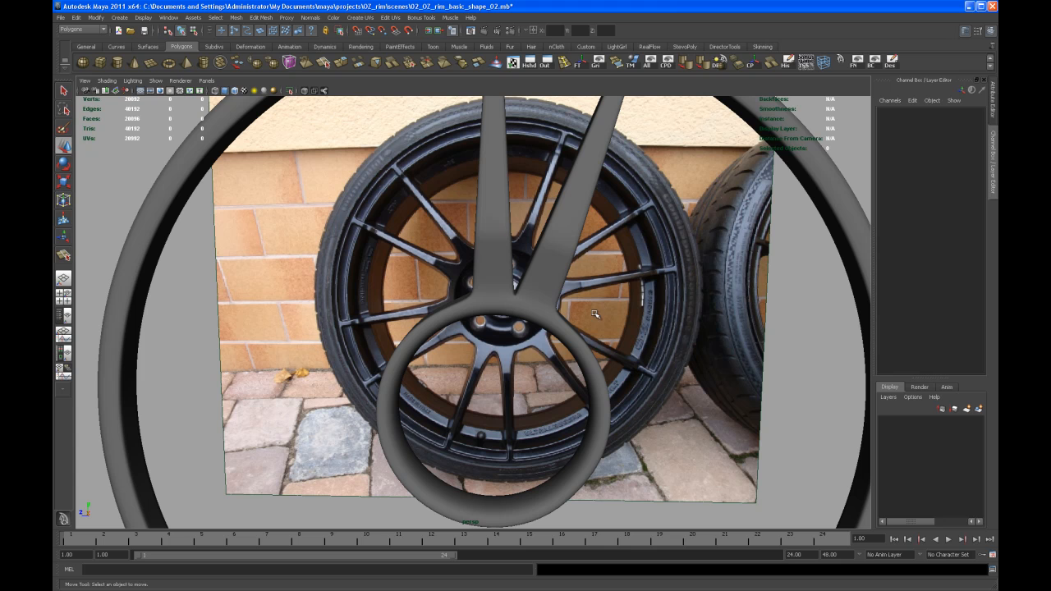
{"action": "mouse_move", "coordinate": [526, 282]}
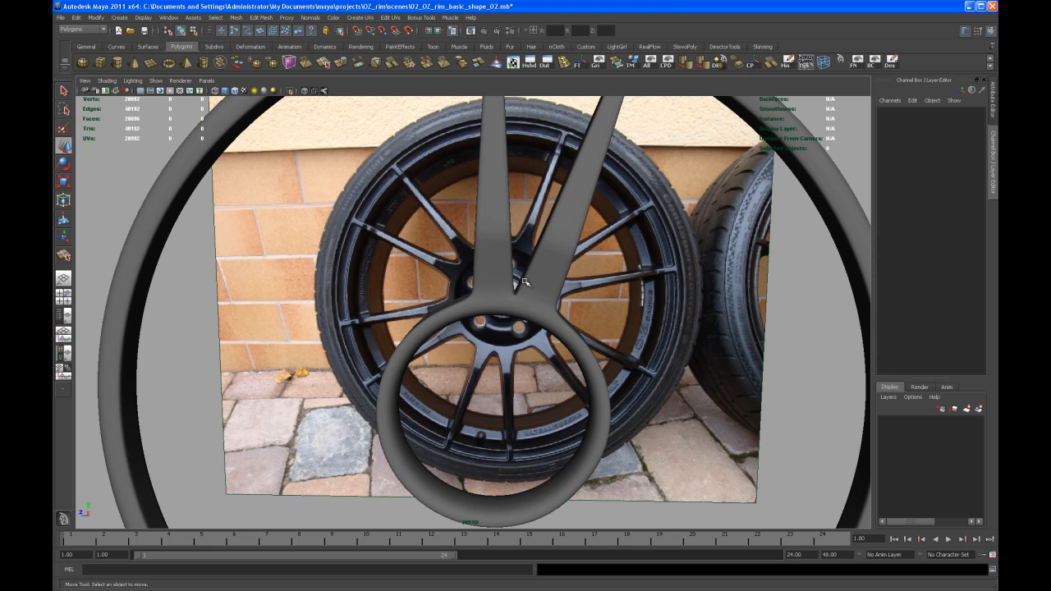
{"action": "mouse_move", "coordinate": [512, 299]}
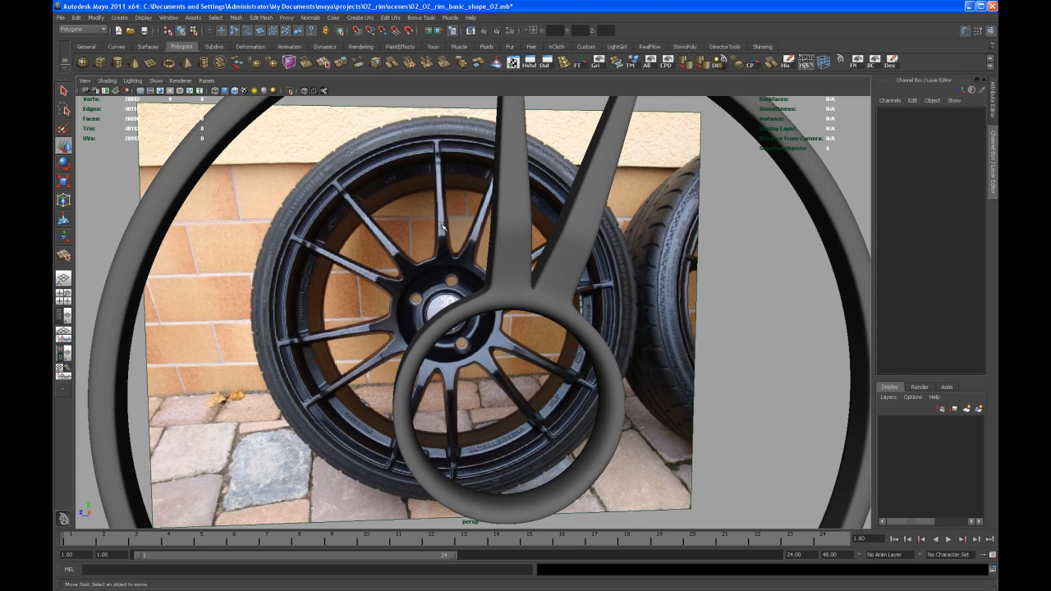
{"action": "mouse_move", "coordinate": [460, 255]}
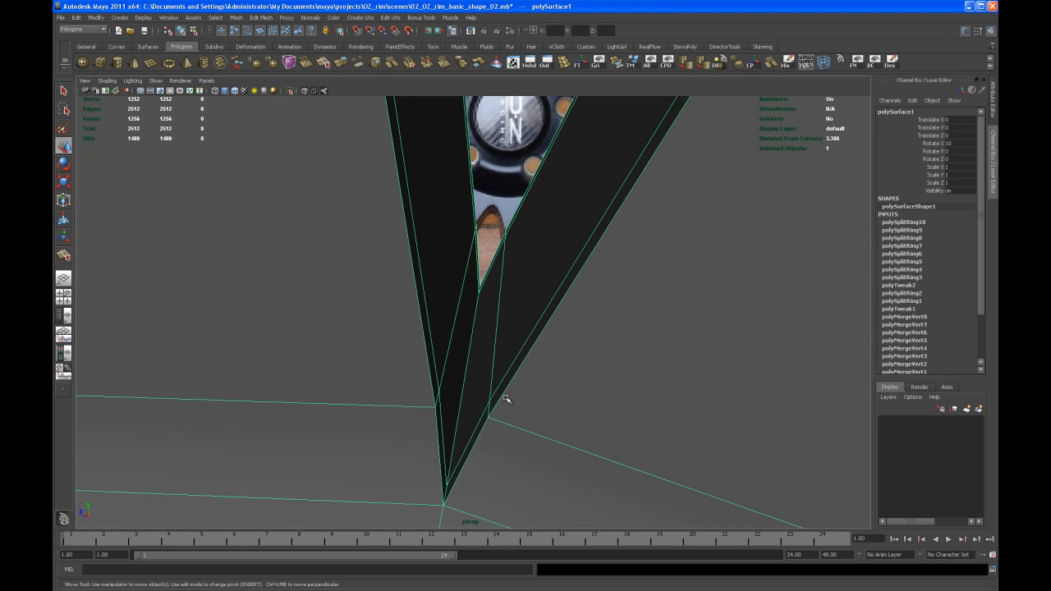
{"action": "mouse_move", "coordinate": [463, 298]}
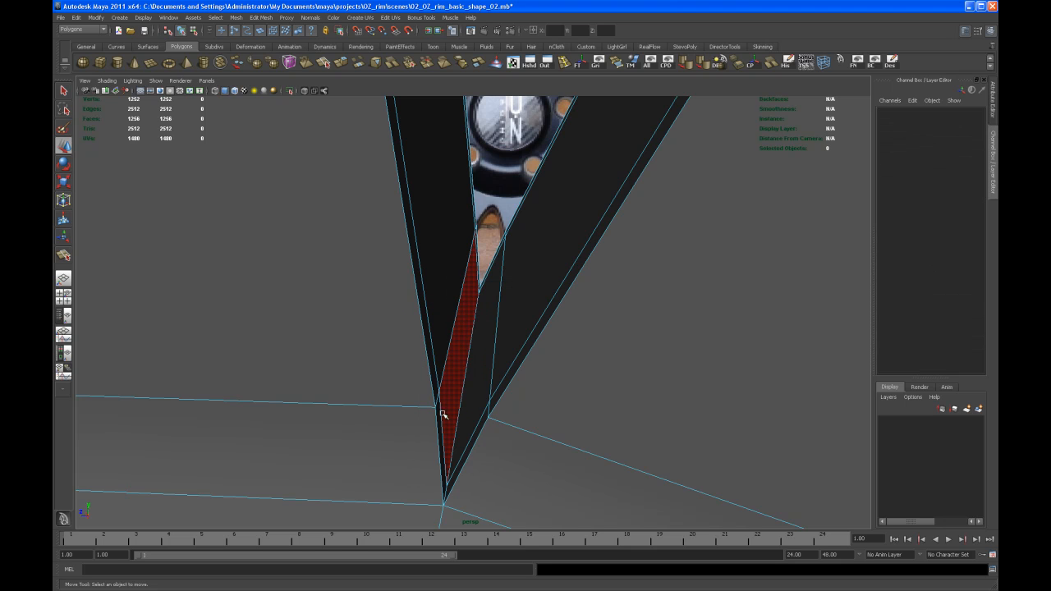
Step: Select the thin faces at the inner junction where two spokes meet
{"action": "left_click", "coordinate": [460, 370]}
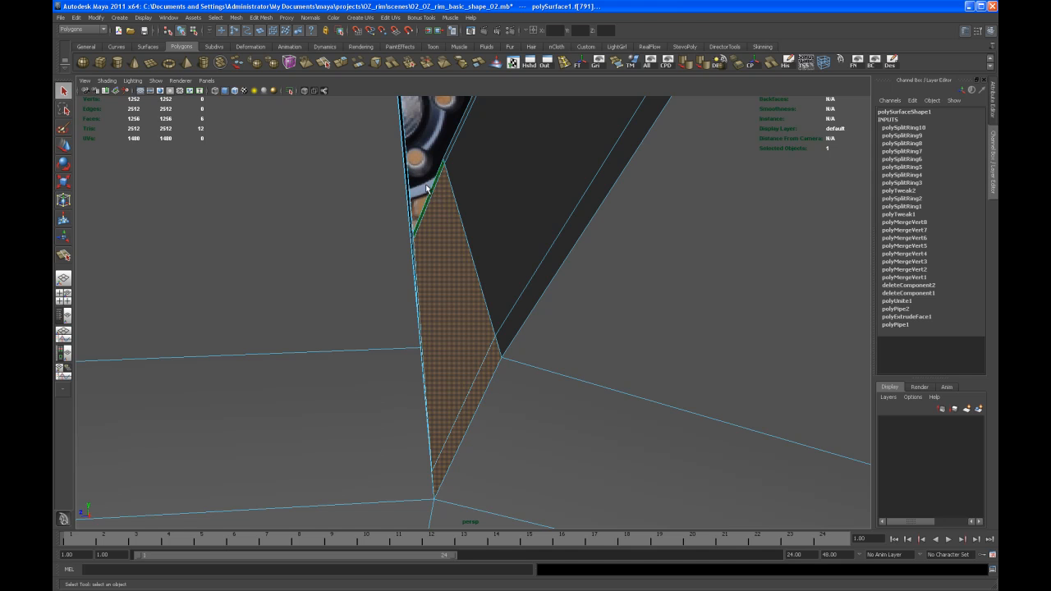
{"action": "left_click_drag", "start_coordinate": [427, 189], "coordinate": [479, 297]}
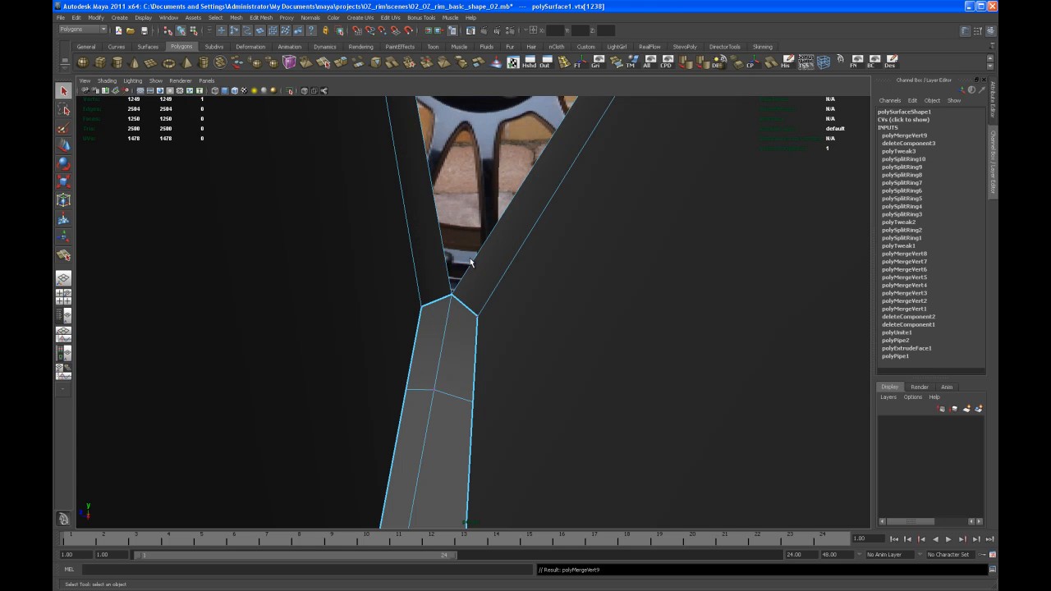
{"action": "mouse_move", "coordinate": [458, 292]}
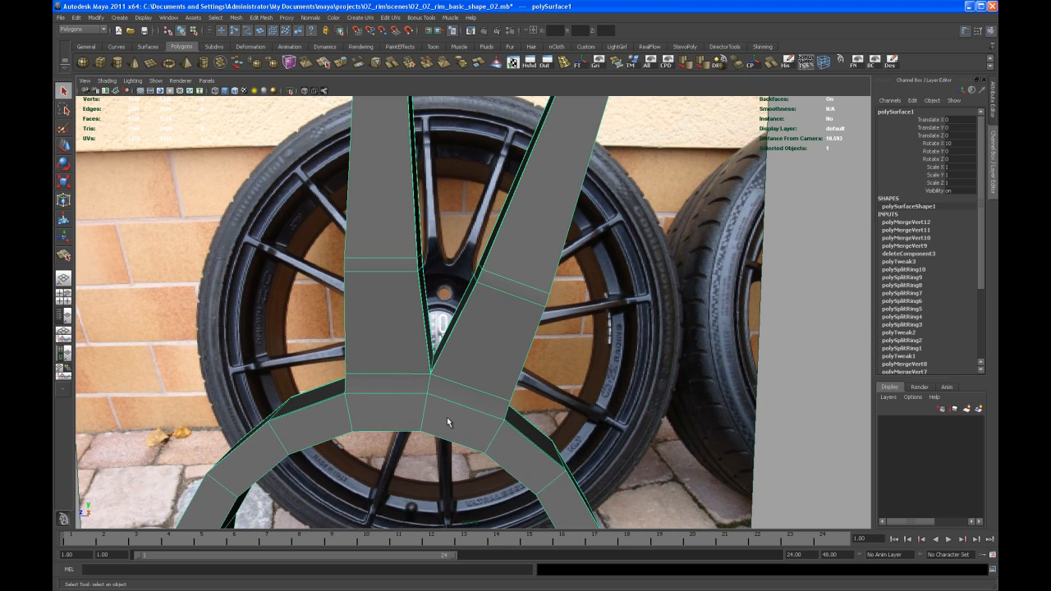
{"action": "mouse_move", "coordinate": [483, 384]}
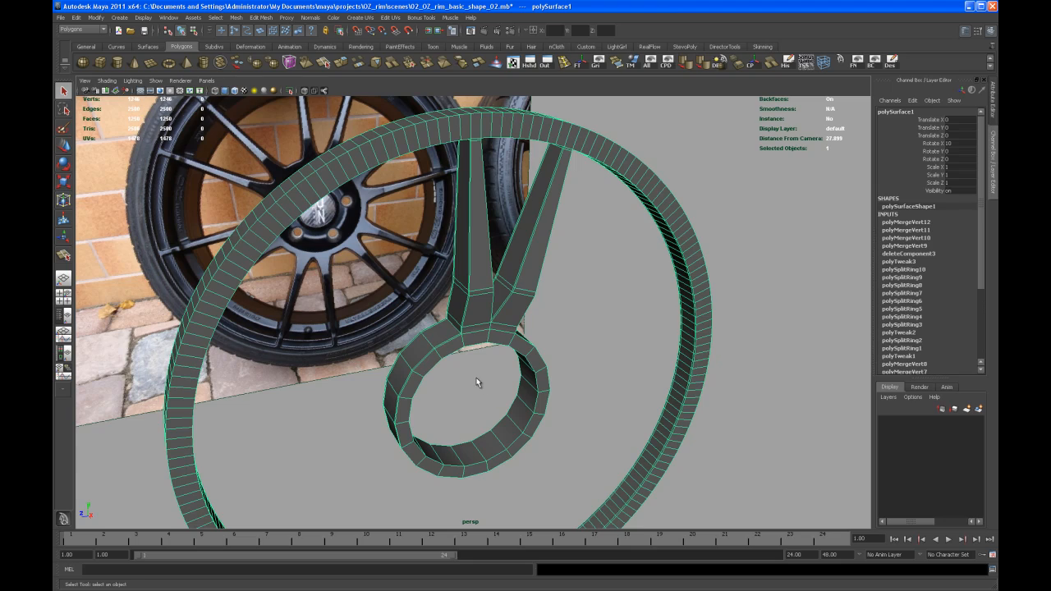
Step: Select the band of faces running around the outer rim for extrusion
{"action": "left_click_drag", "start_coordinate": [480, 381], "coordinate": [525, 377]}
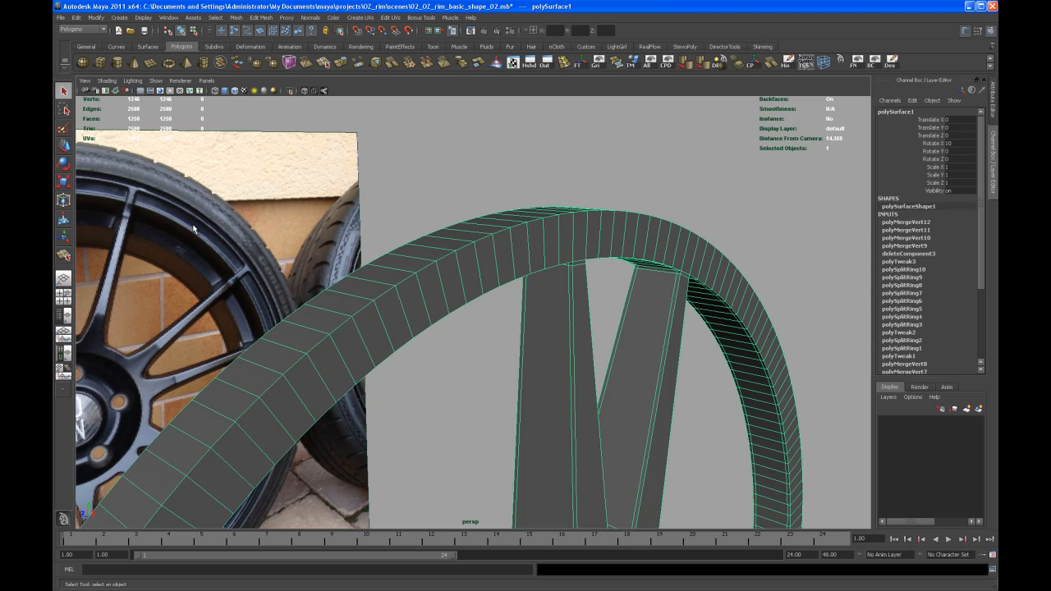
{"action": "mouse_move", "coordinate": [174, 220]}
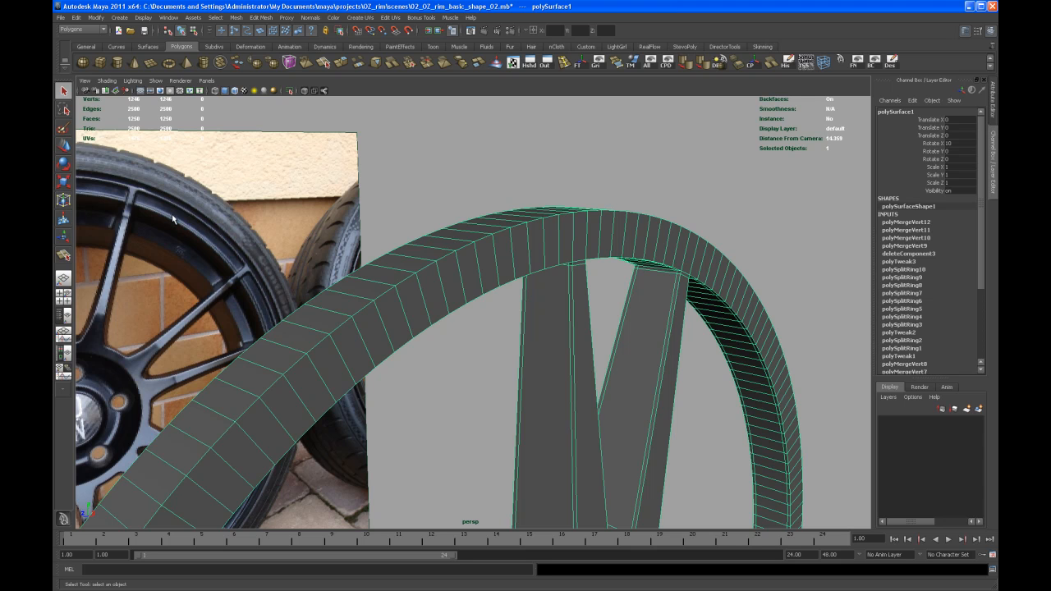
{"action": "mouse_move", "coordinate": [167, 207]}
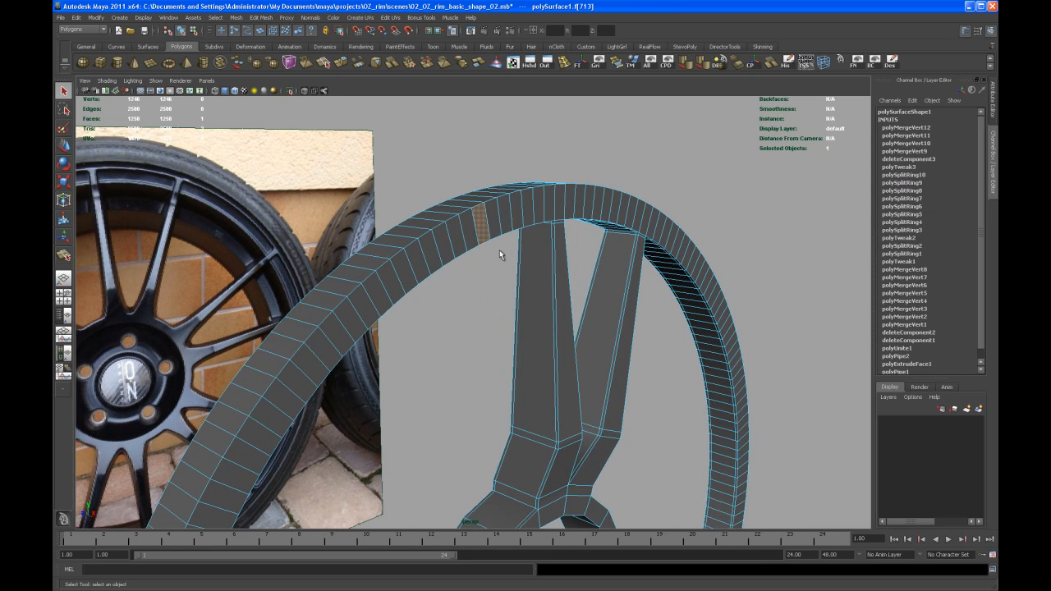
{"action": "left_click_drag", "start_coordinate": [499, 254], "coordinate": [450, 363]}
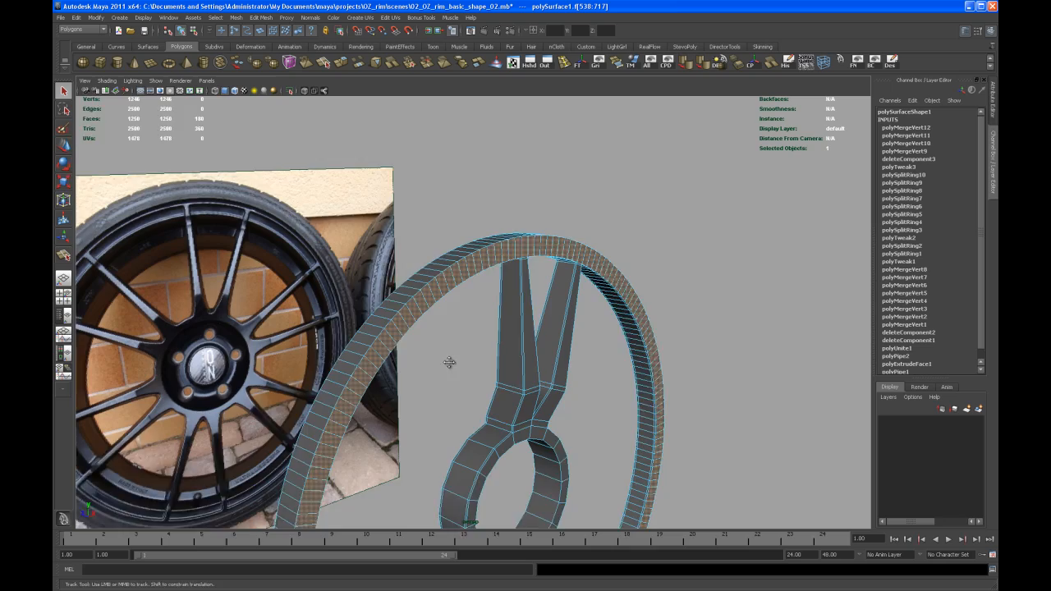